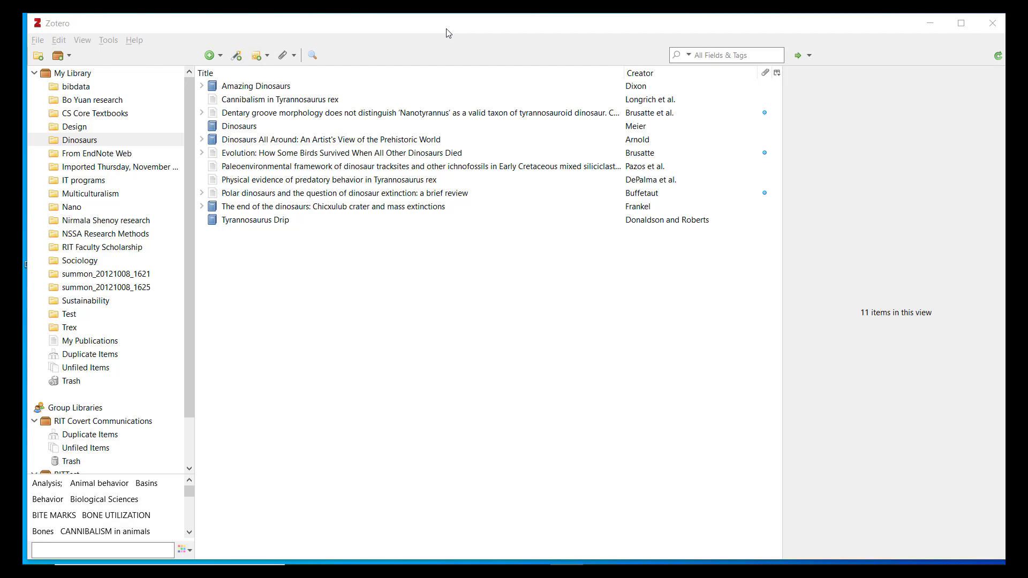
# - Start a bibliography from the Dinosaurs collection as RTF, then cancel without creating it
pyautogui.click(419, 166)
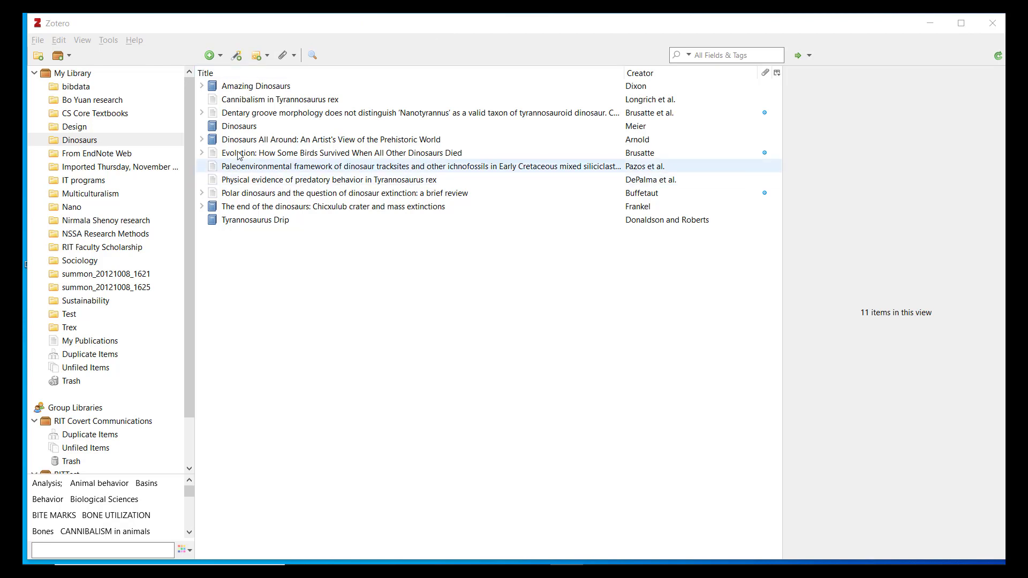
pyautogui.rightClick(81, 140)
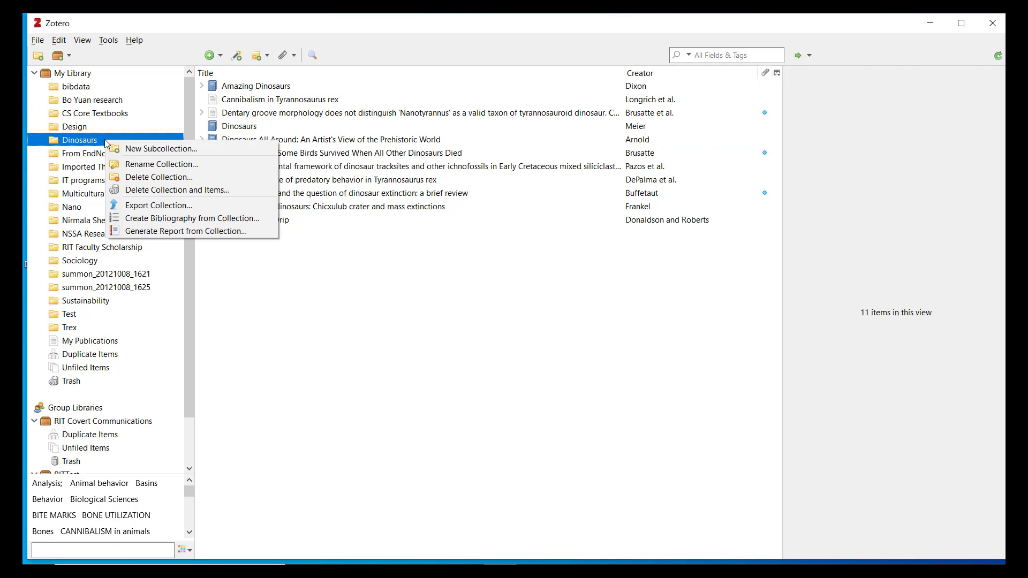
pyautogui.moveTo(192, 218)
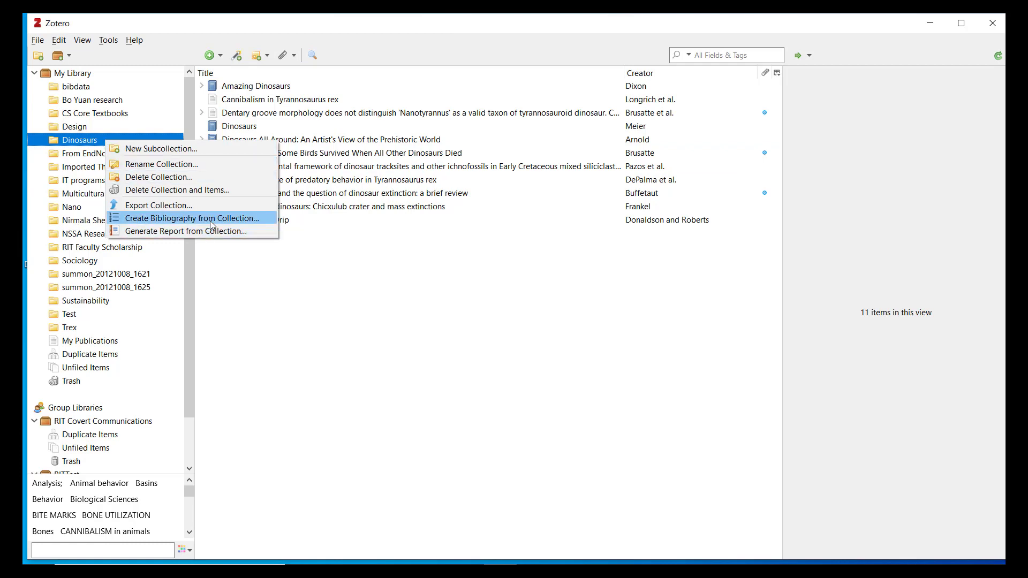
pyautogui.click(192, 217)
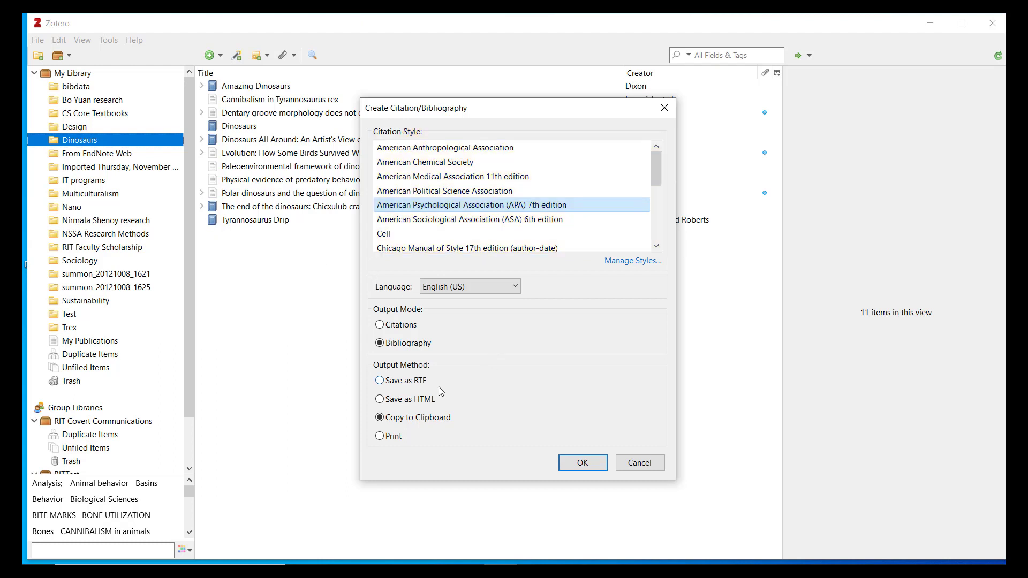
pyautogui.click(379, 381)
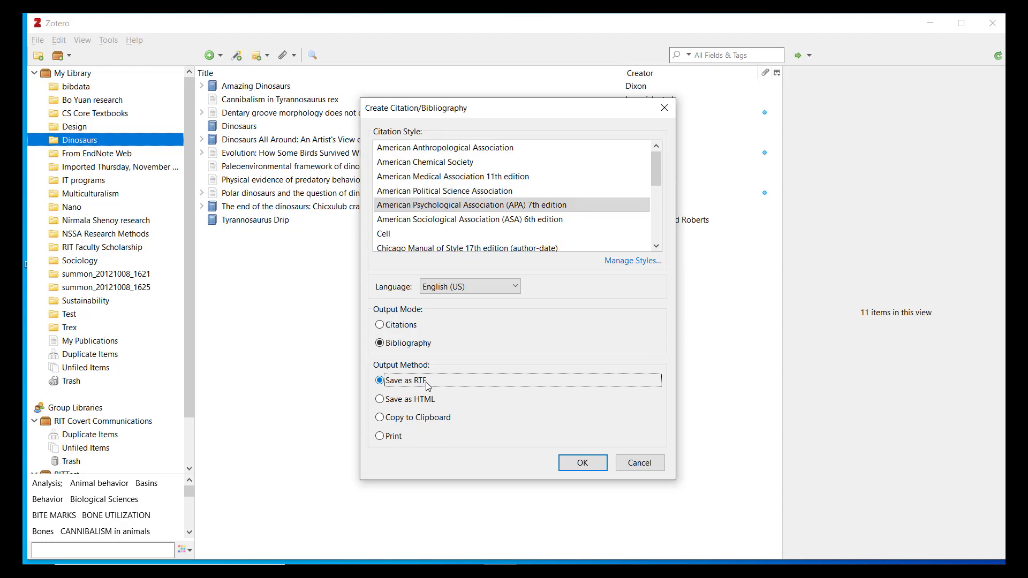
pyautogui.moveTo(536, 416)
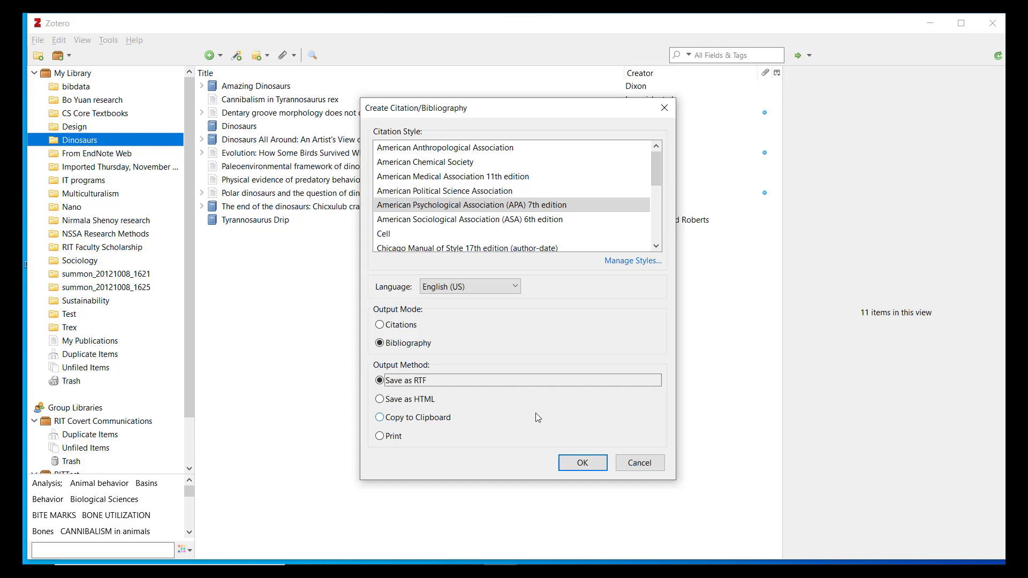
pyautogui.click(582, 463)
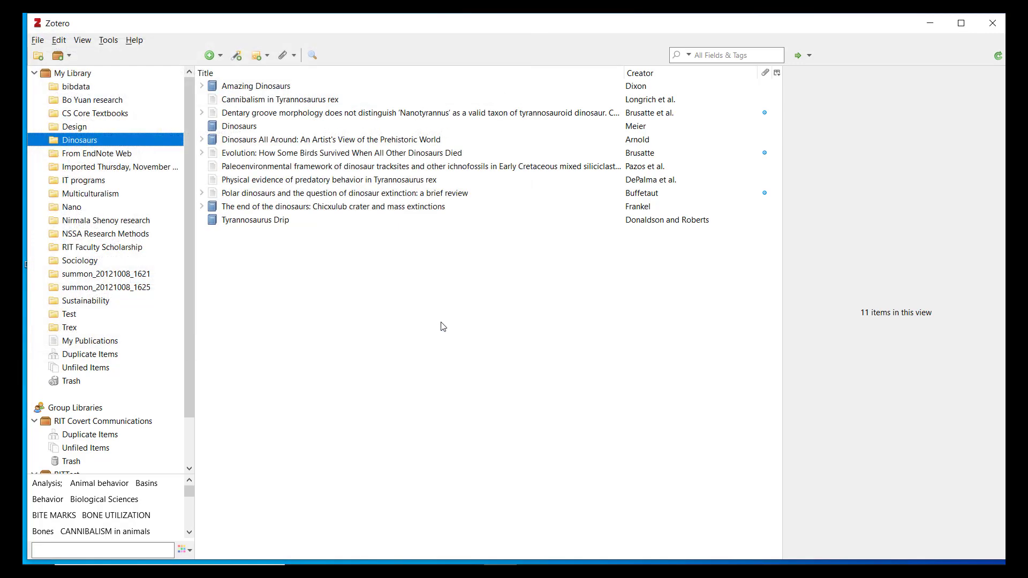
pyautogui.moveTo(898, 58)
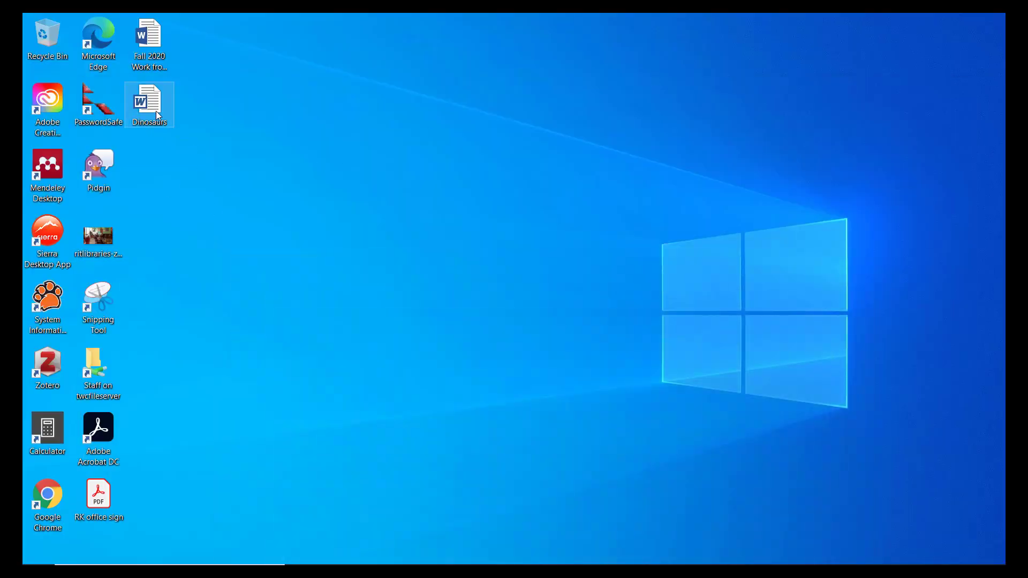
# - Launch the Dinosaurs Word document from the desktop
pyautogui.doubleClick(149, 102)
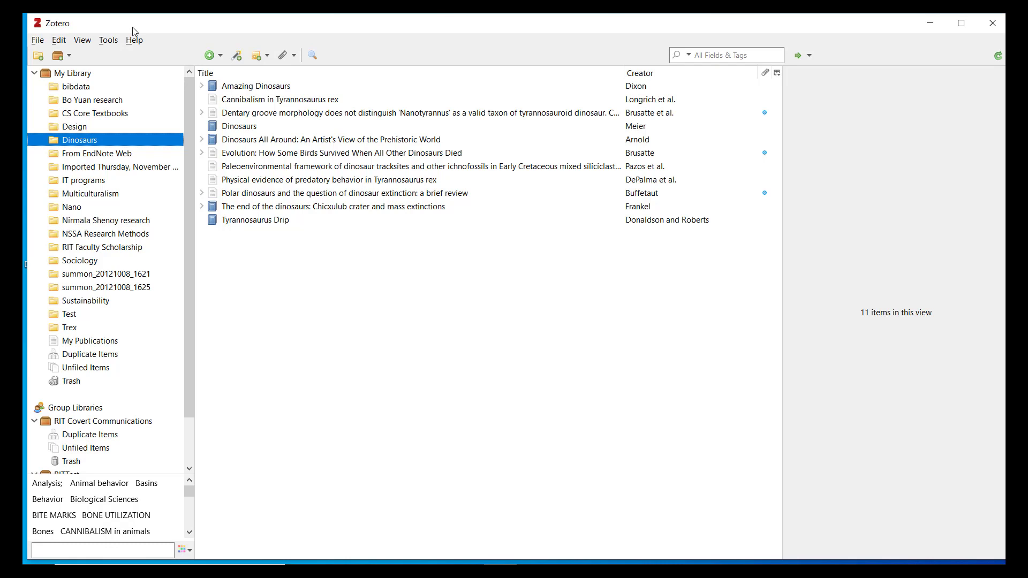
pyautogui.moveTo(104, 42)
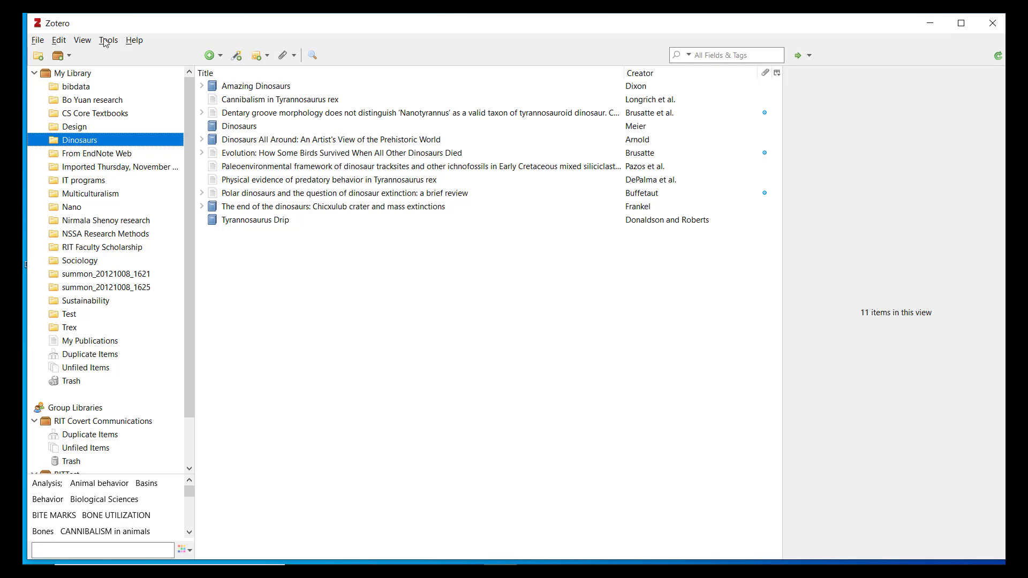
# - From Zotero's Cite preferences, bring up the online Style Repository of additional citation styles
pyautogui.click(58, 39)
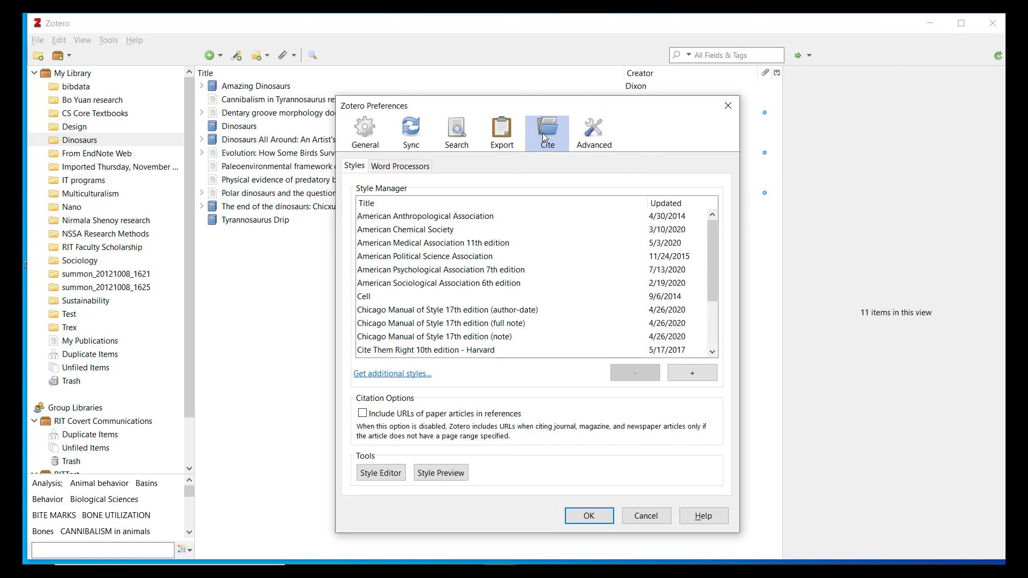
pyautogui.moveTo(543, 139)
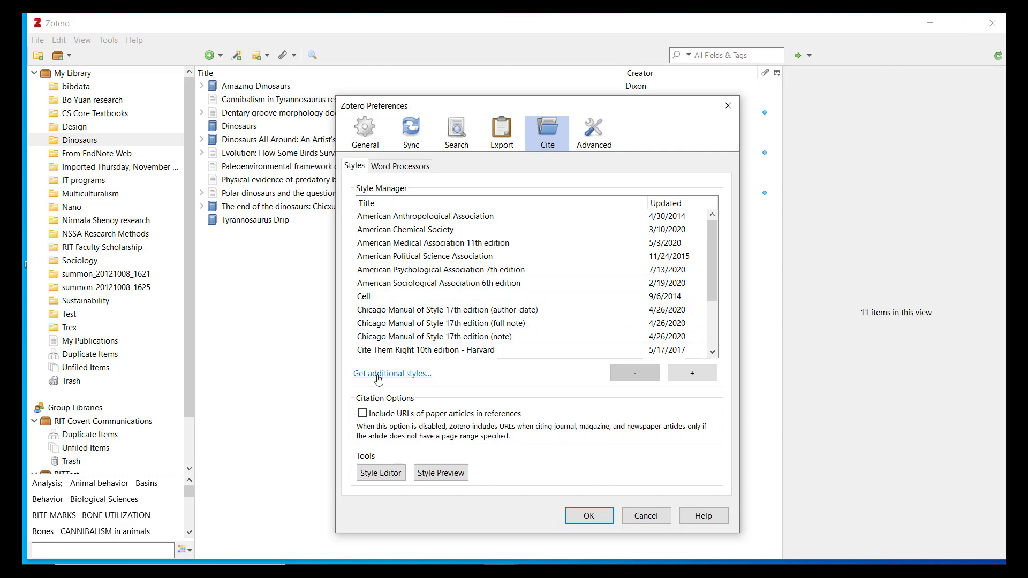
pyautogui.click(392, 373)
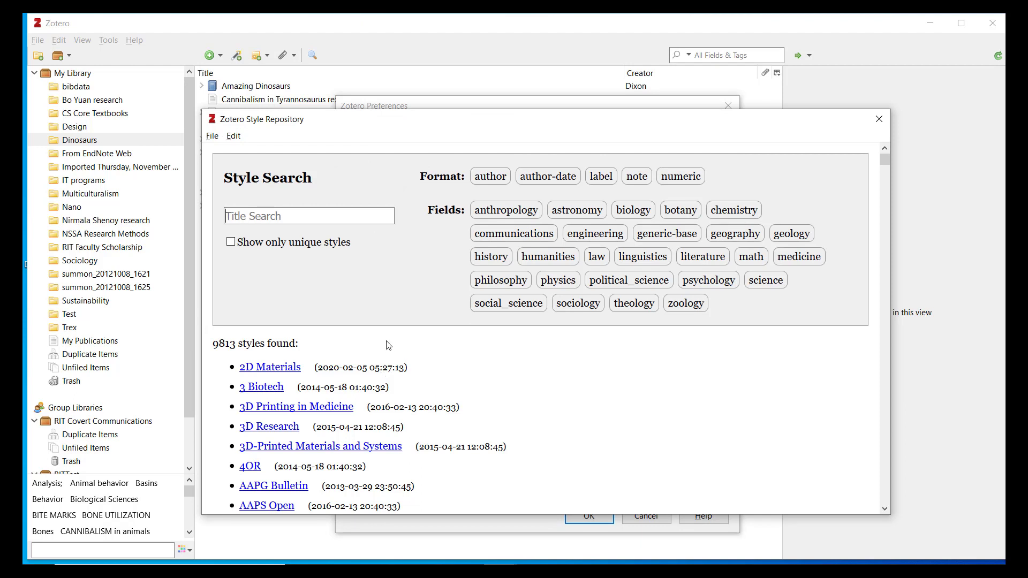
pyautogui.moveTo(392, 312)
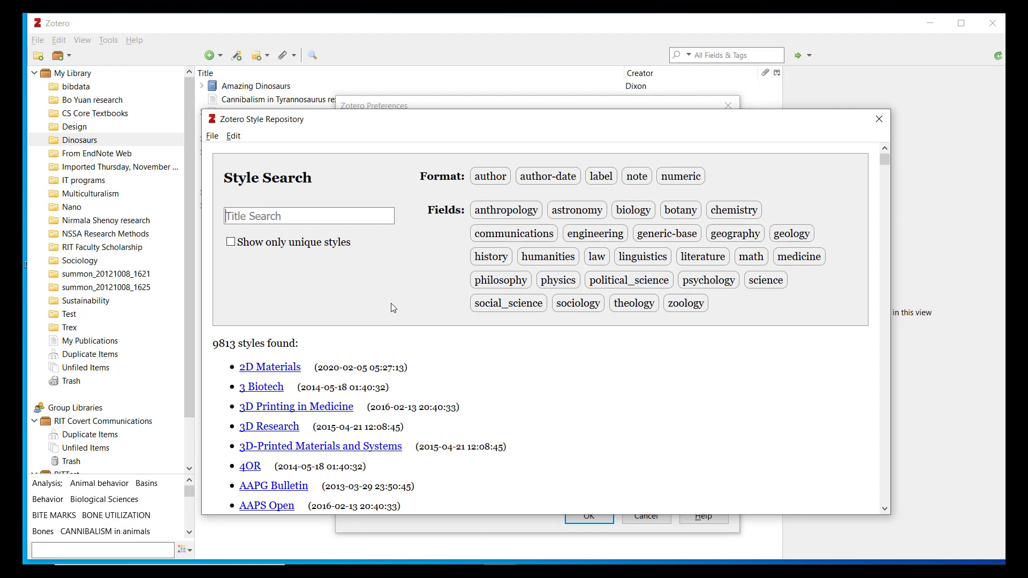
pyautogui.click(308, 215)
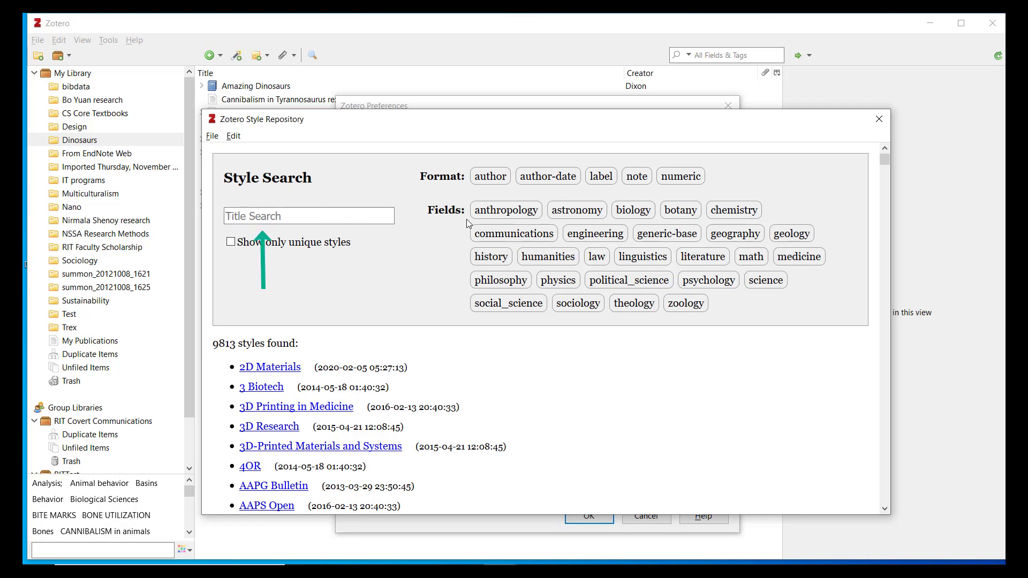
pyautogui.click(593, 234)
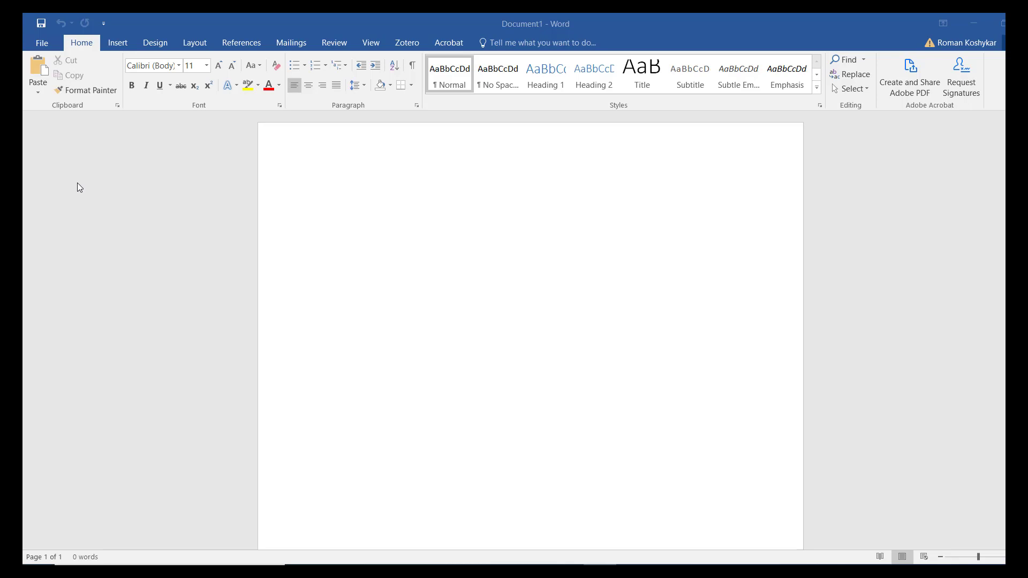
pyautogui.moveTo(407, 49)
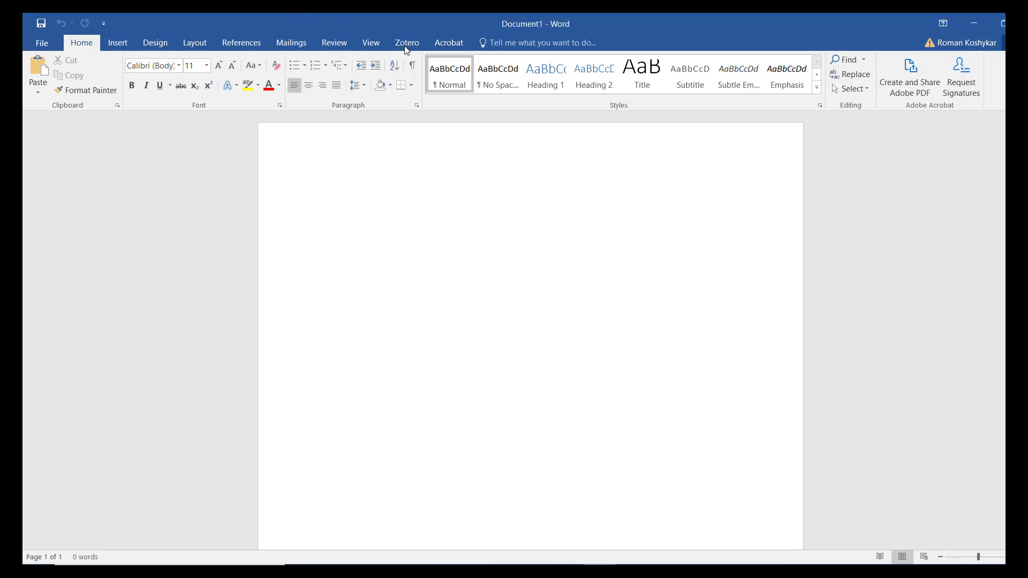
# - Show the Zotero ribbon in Word and write 'This is my new paper'
pyautogui.click(407, 43)
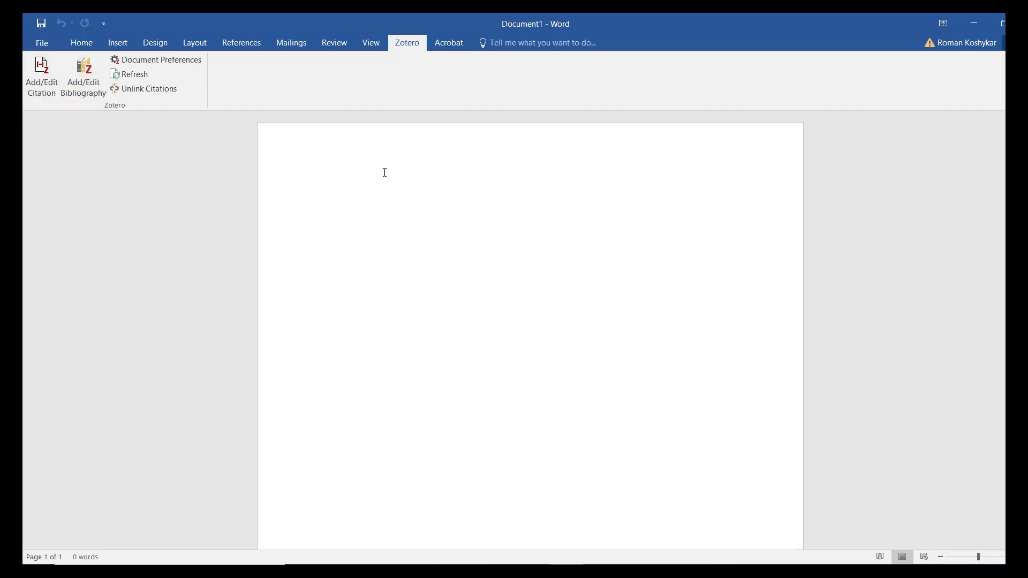
pyautogui.write('This')
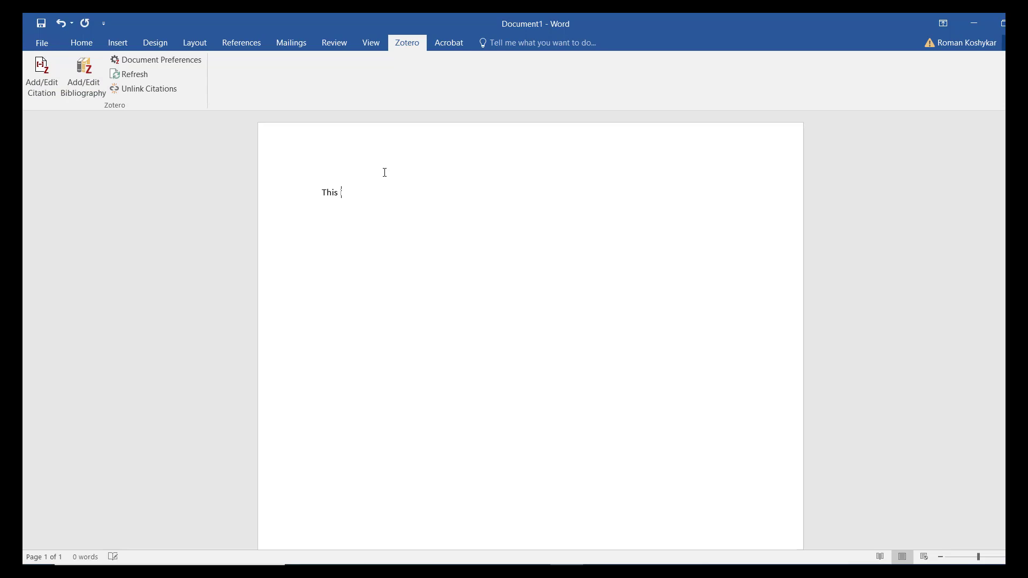
pyautogui.write('is my new paper')
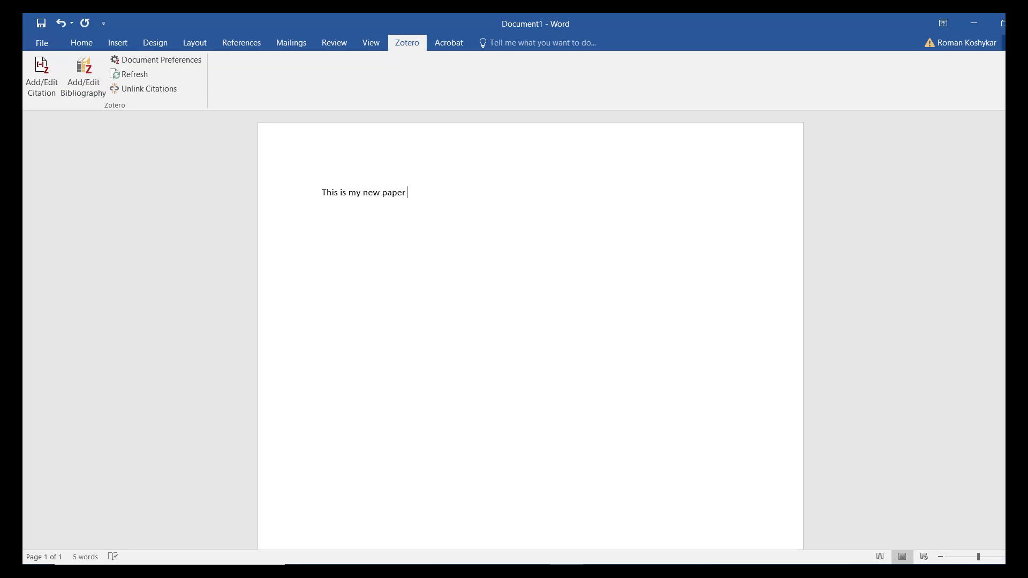
pyautogui.moveTo(168, 209)
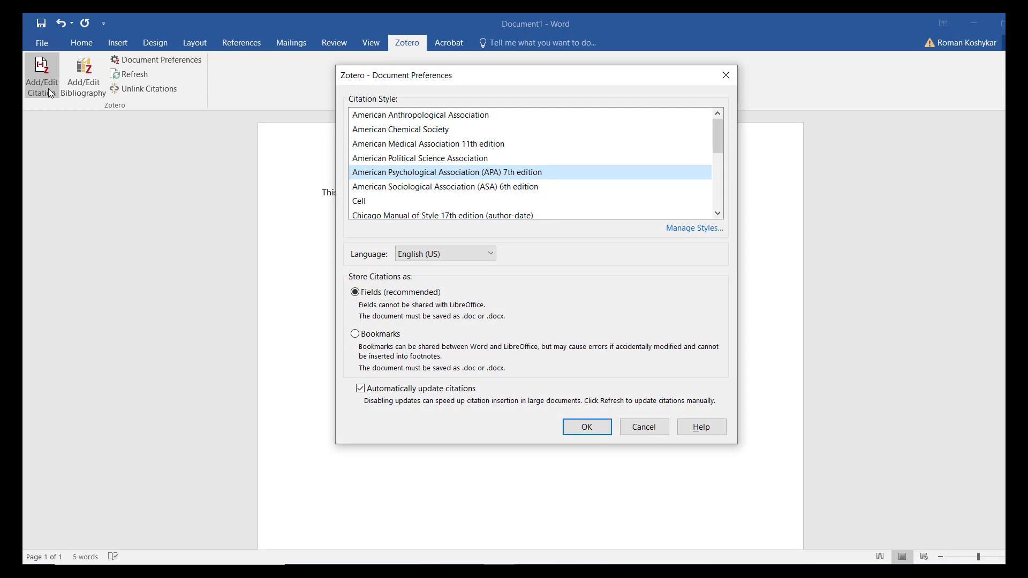
pyautogui.moveTo(51, 95)
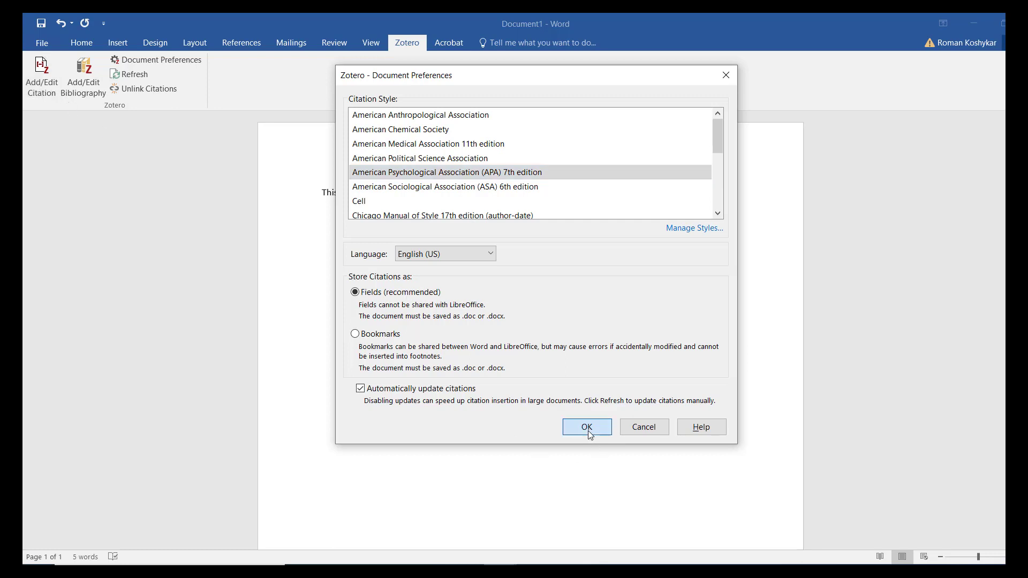
# - Accept APA 7th as document style, cite Arnold 1993, then write '. Here is another reference'
pyautogui.click(586, 428)
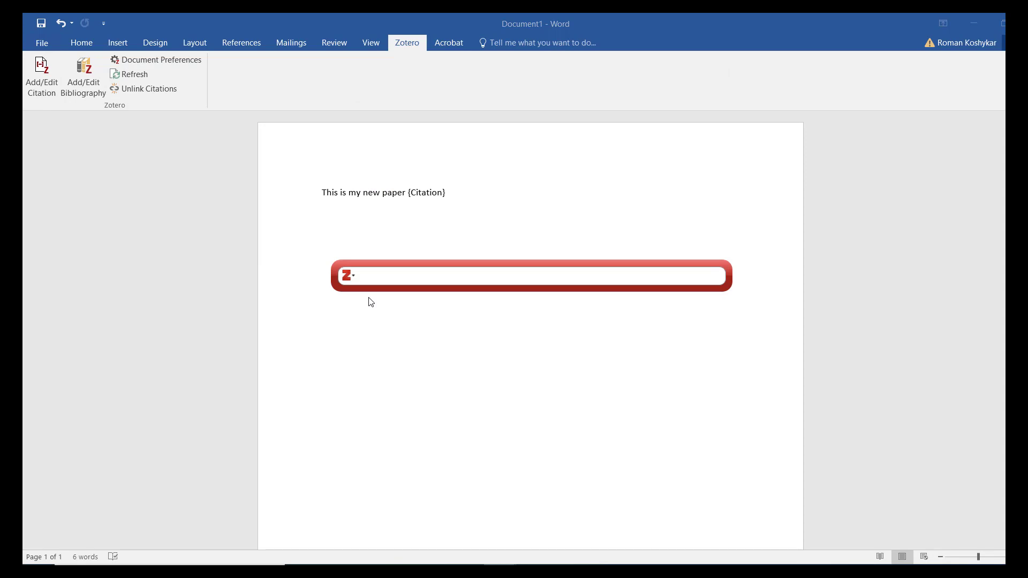
pyautogui.write('d')
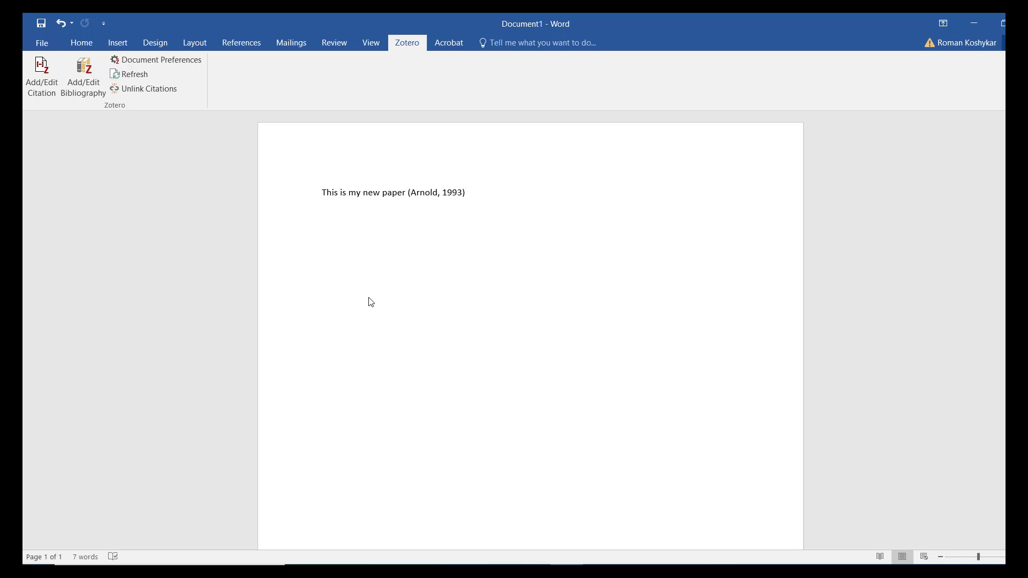
pyautogui.write('.')
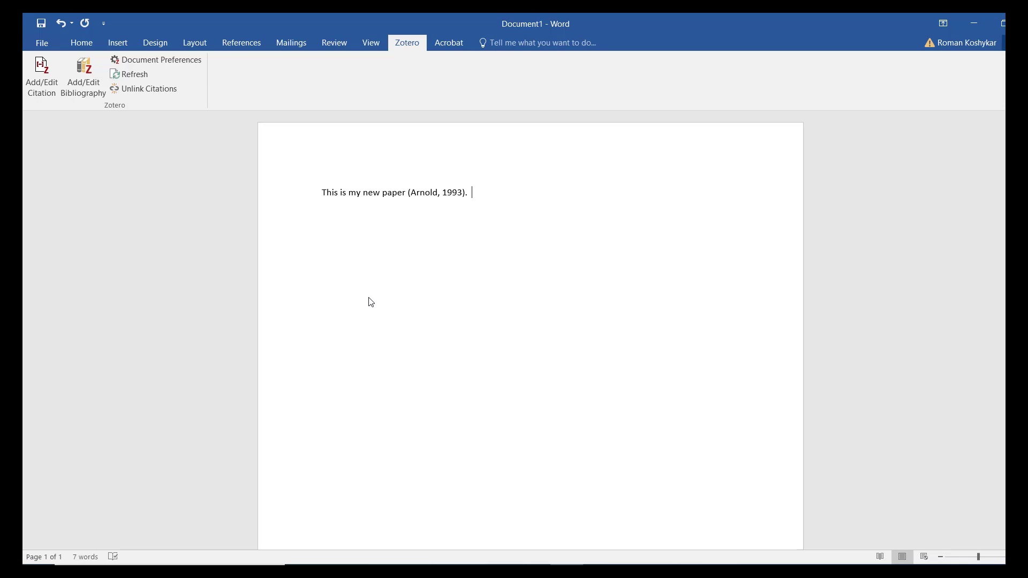
pyautogui.write('Here is')
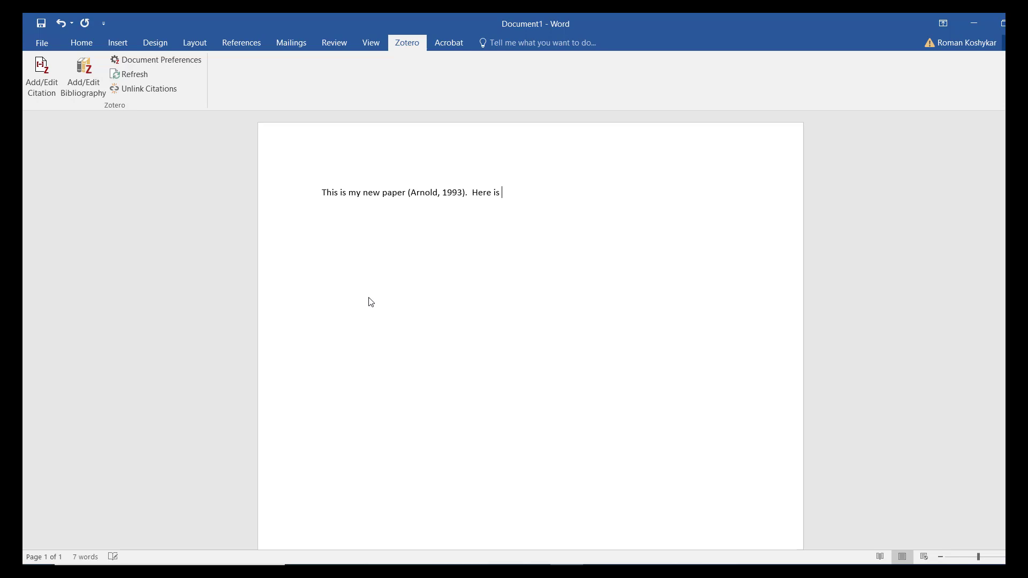
pyautogui.write('another')
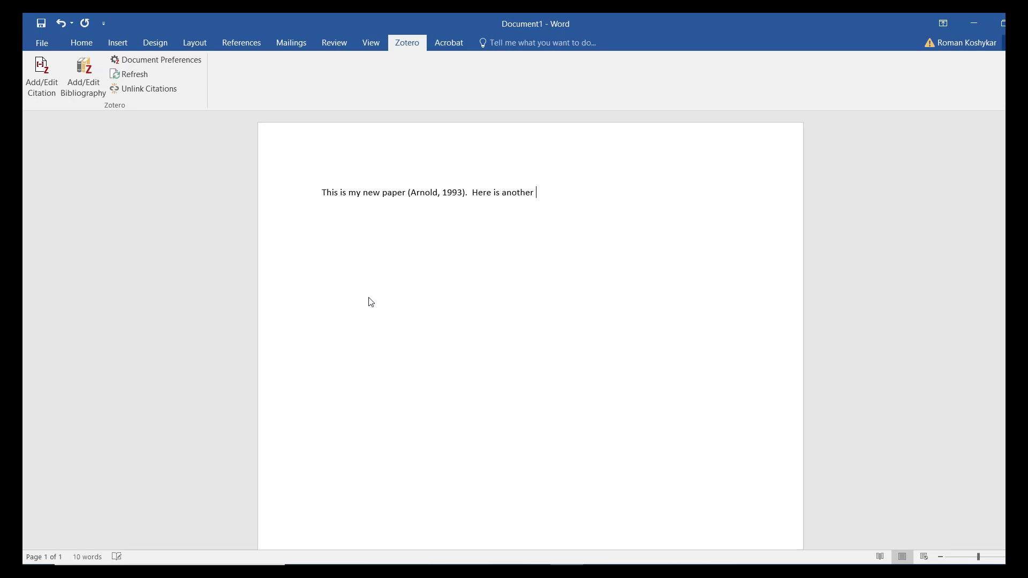
pyautogui.write('reference')
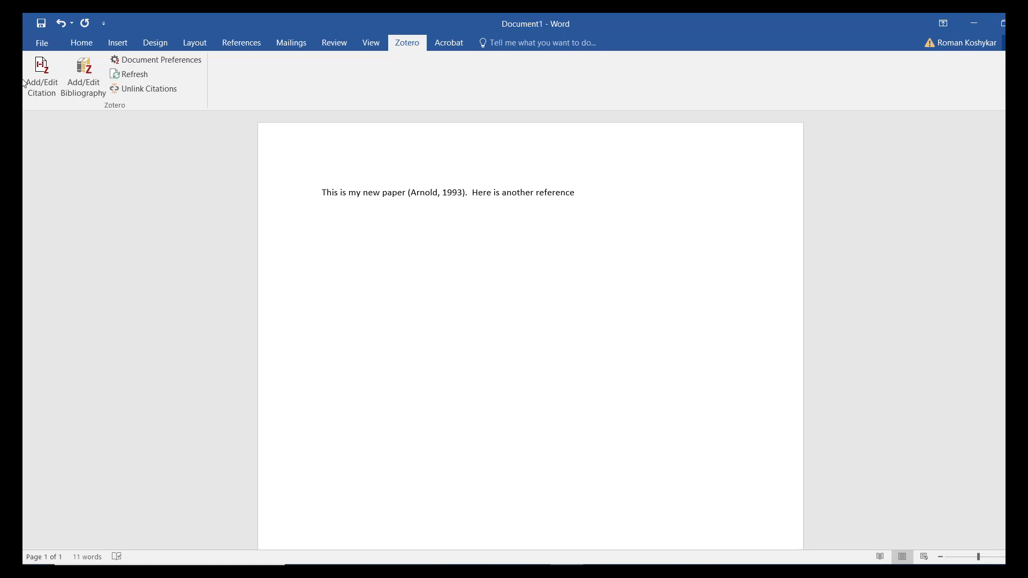
# - Insert a citation for the Buffetaut 2004 polar dinosaurs article via Classic View
pyautogui.click(42, 74)
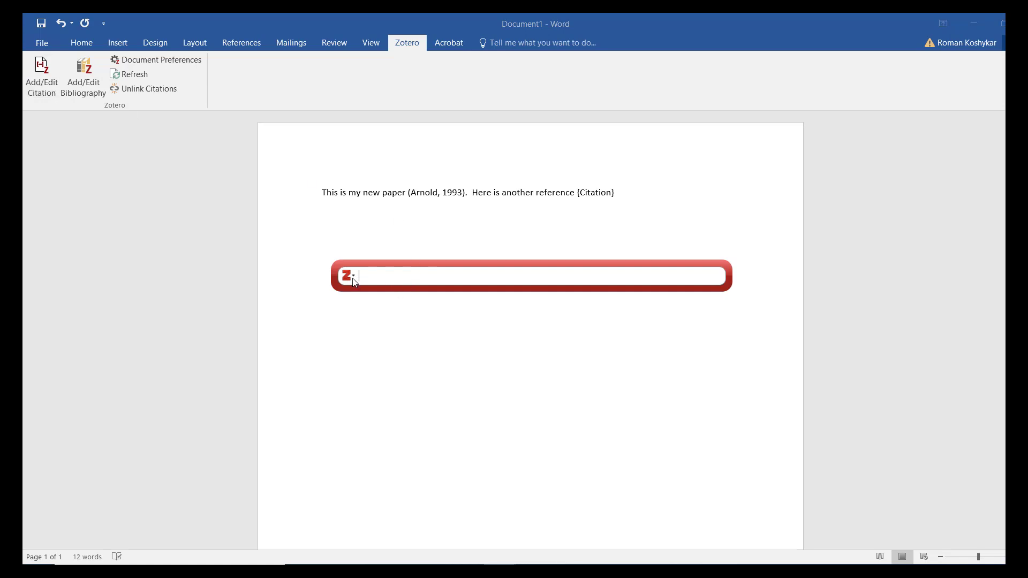
pyautogui.click(351, 276)
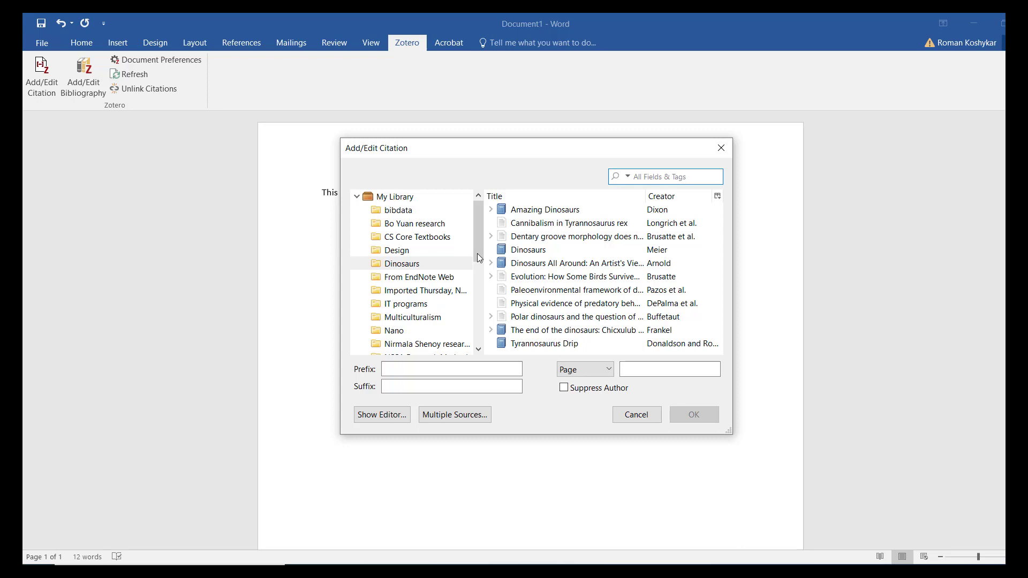
pyautogui.click(577, 317)
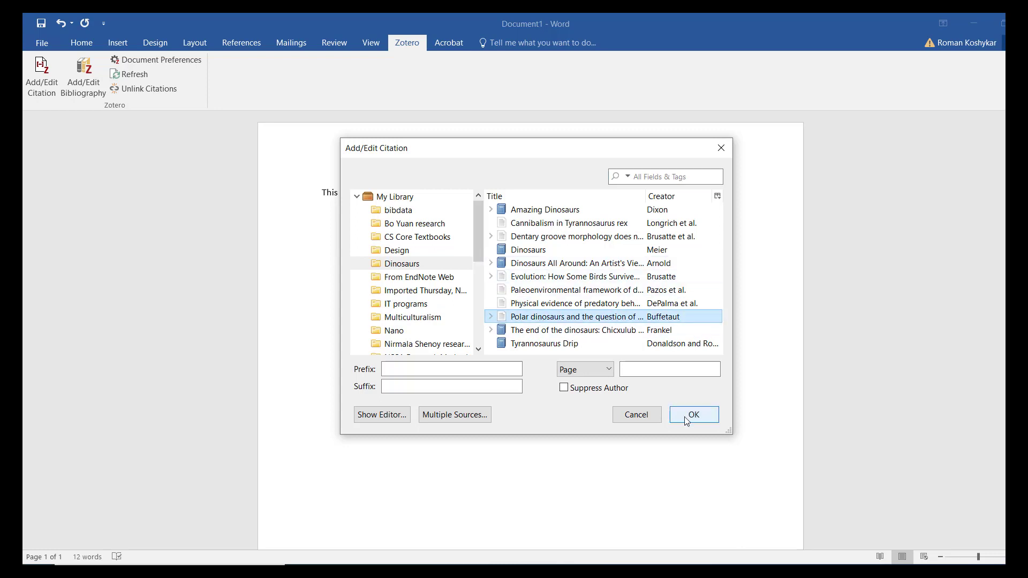
pyautogui.click(693, 415)
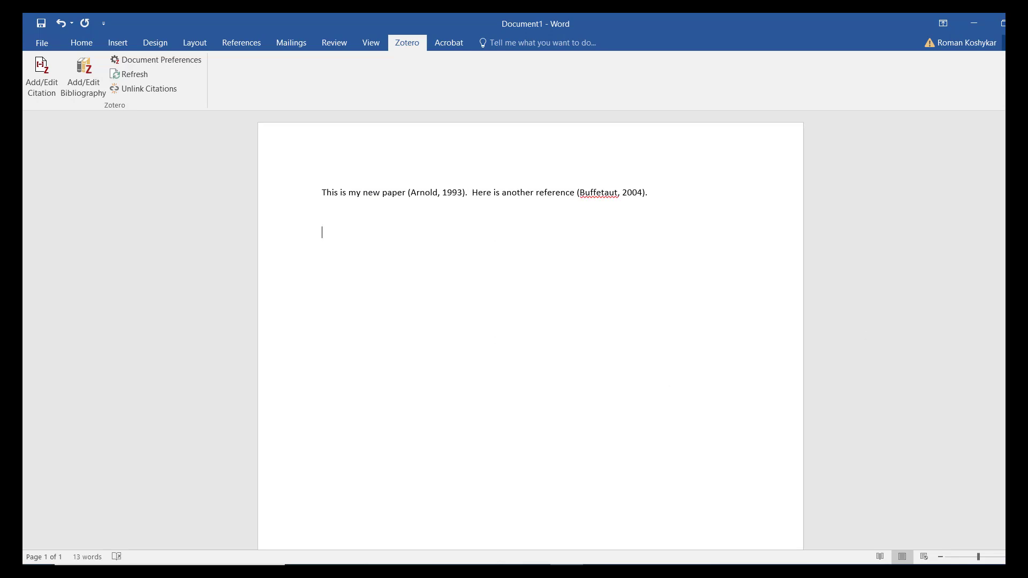
pyautogui.moveTo(843, 266)
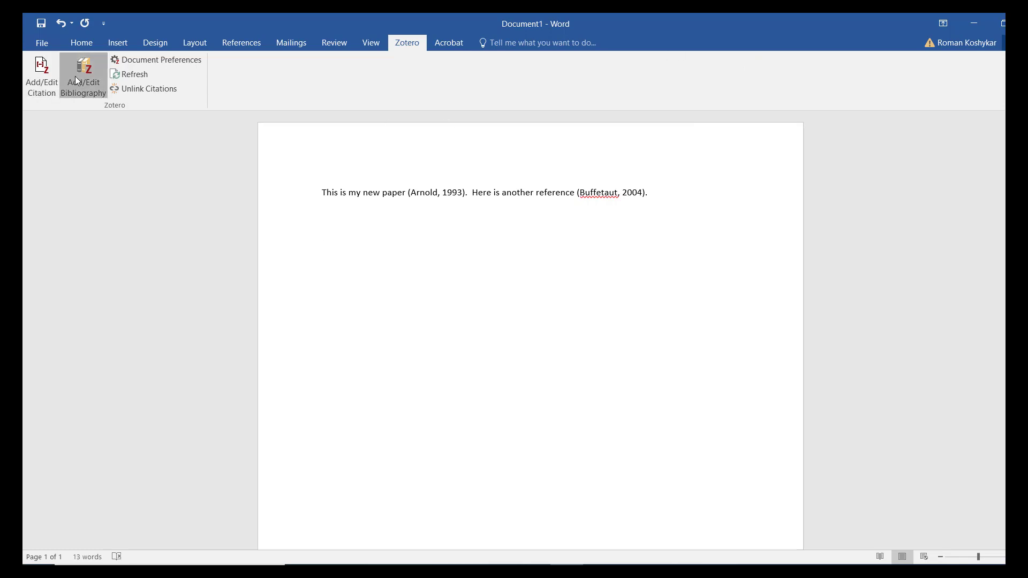
# - Insert a Zotero bibliography listing the Arnold 1993 and Buffetaut 2004 works
pyautogui.click(83, 74)
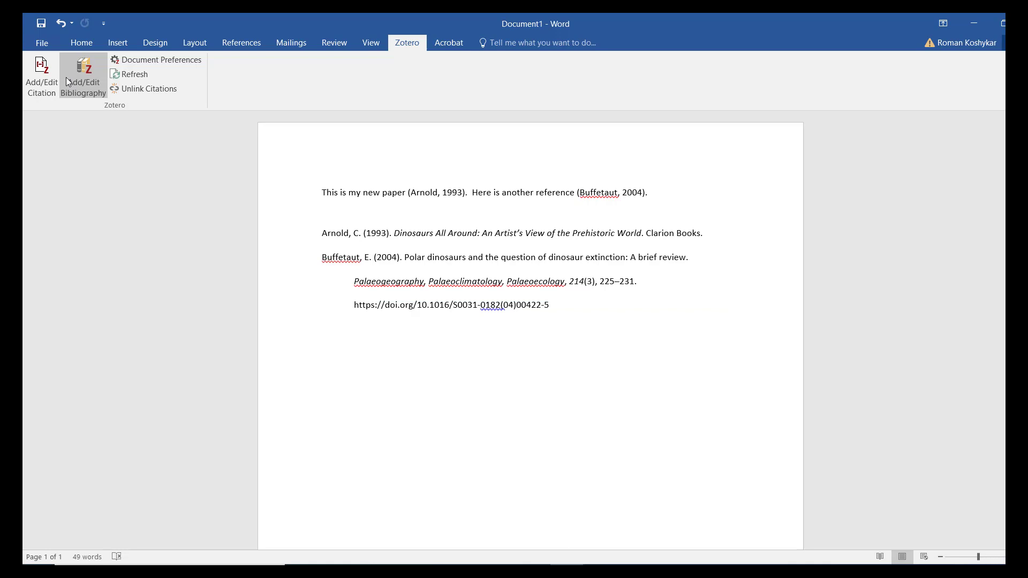
pyautogui.click(323, 328)
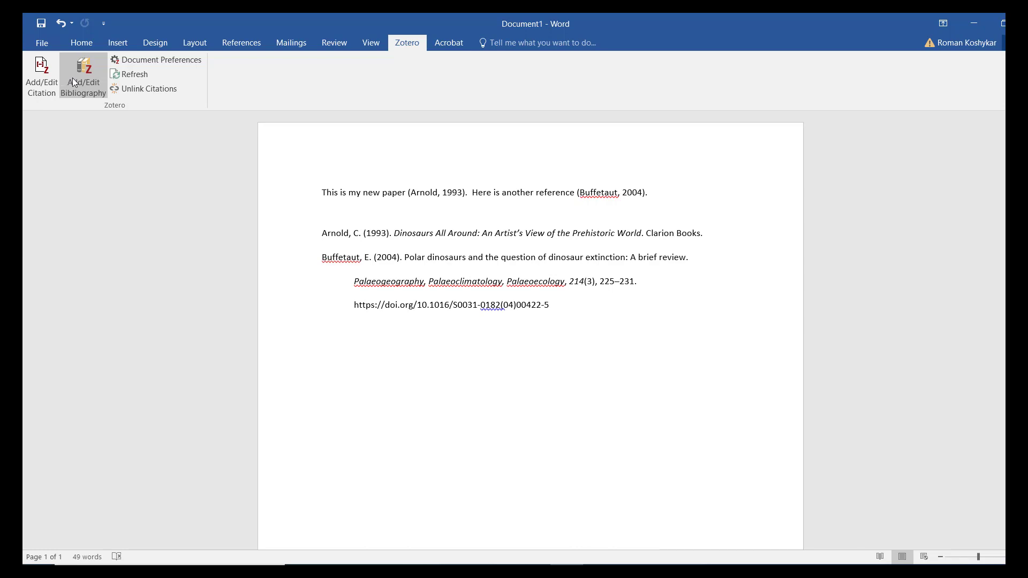
pyautogui.moveTo(84, 186)
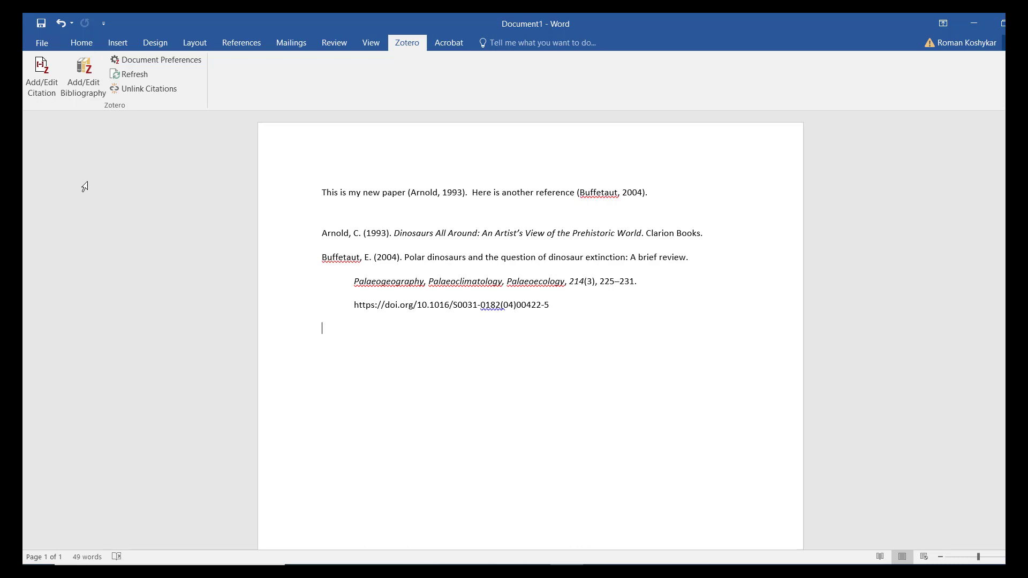
pyautogui.moveTo(568, 231)
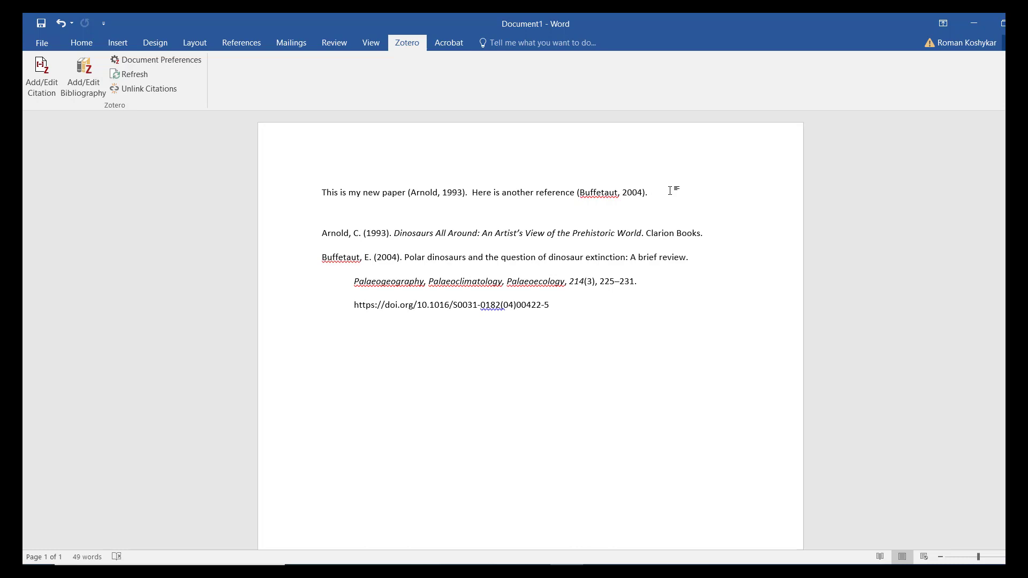
# - Write 'And another reference', cite Brusatte et al. 2016, and refresh the bibliography
pyautogui.write('And another')
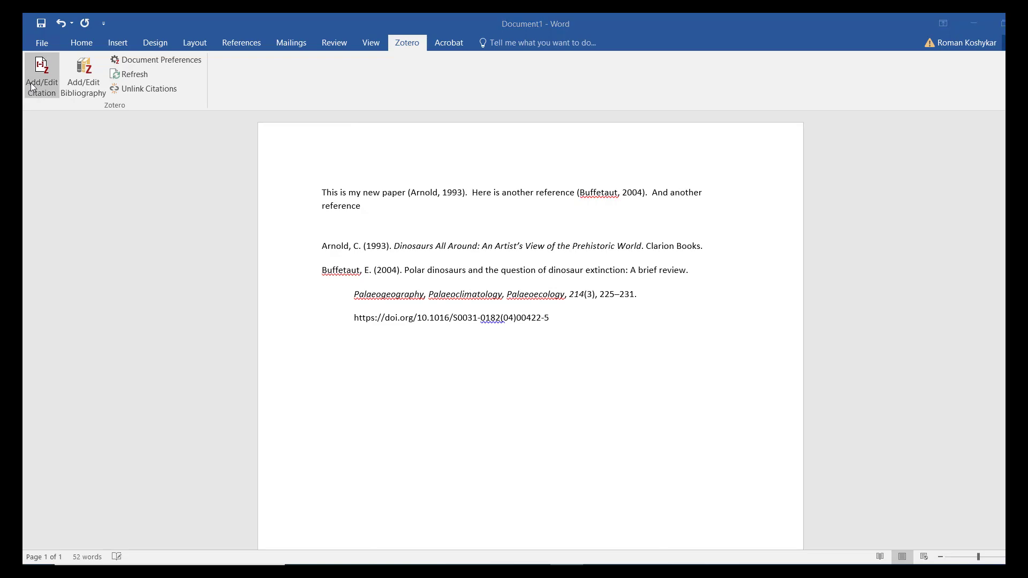
pyautogui.click(42, 75)
pyautogui.write('dinosaurs')
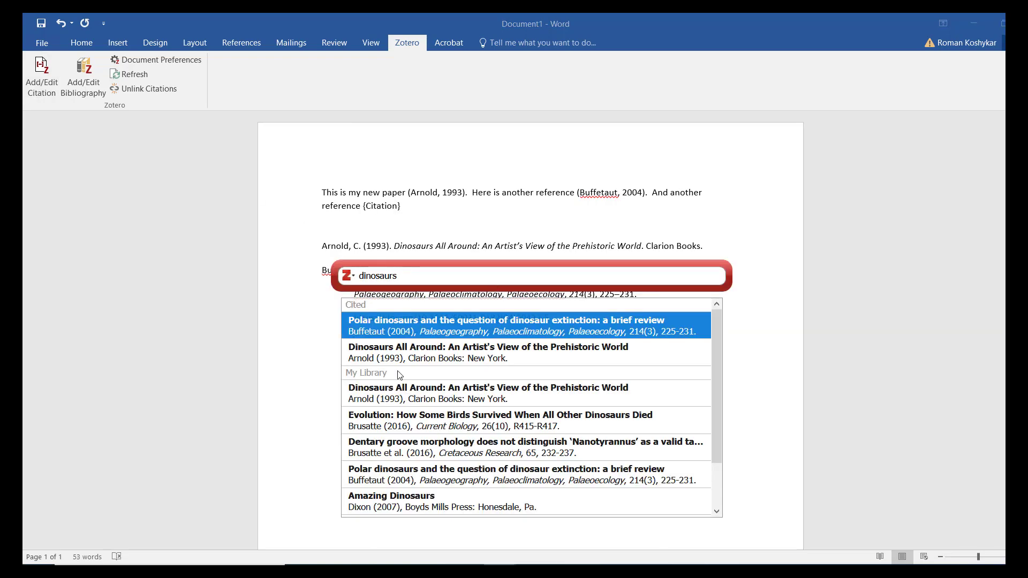
pyautogui.click(501, 448)
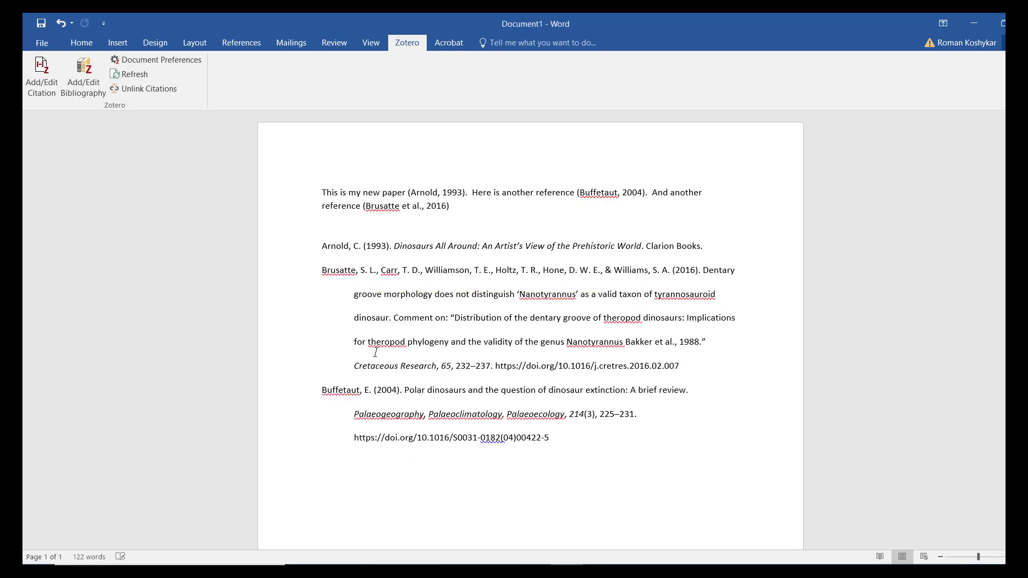
pyautogui.click(133, 74)
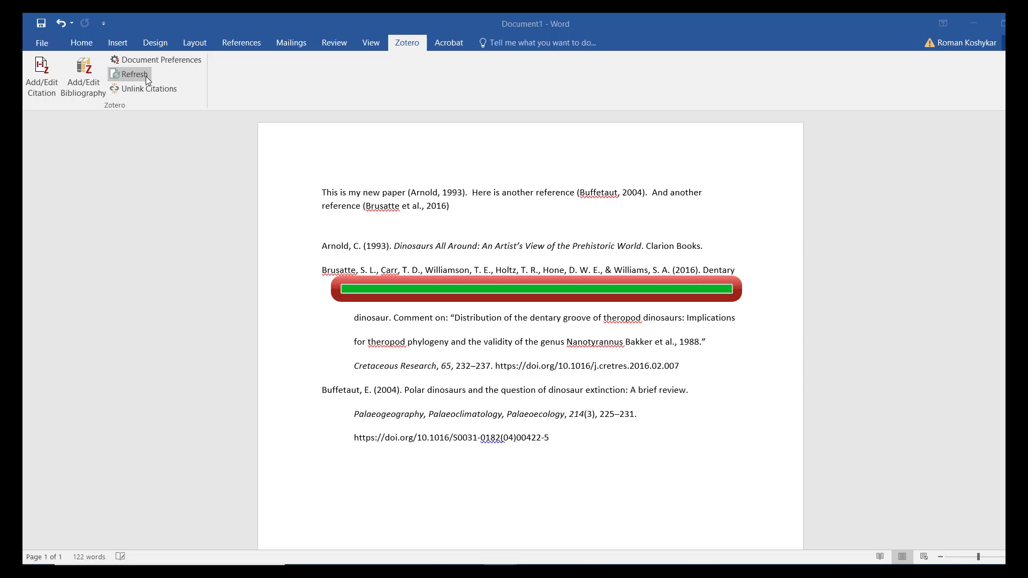
pyautogui.click(130, 74)
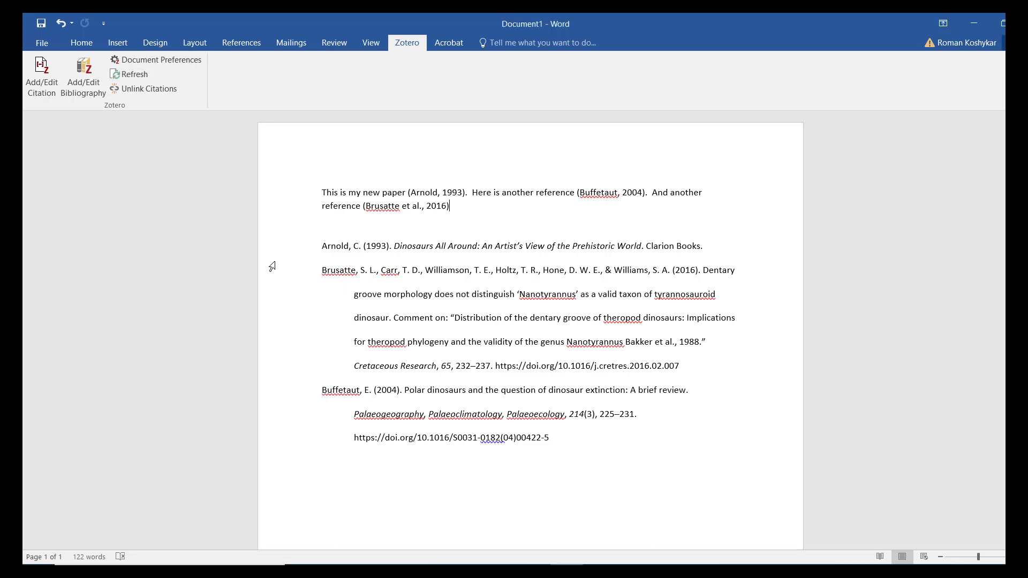
pyautogui.moveTo(148, 259)
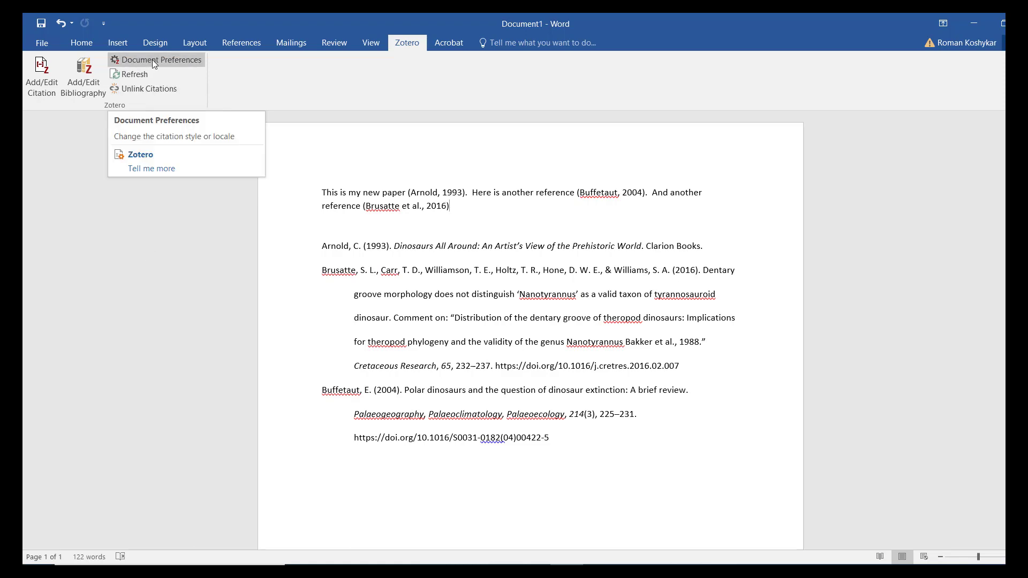
# - Switch the document's citation style to IEEE so citations become numbered [1]–[3]
pyautogui.click(160, 60)
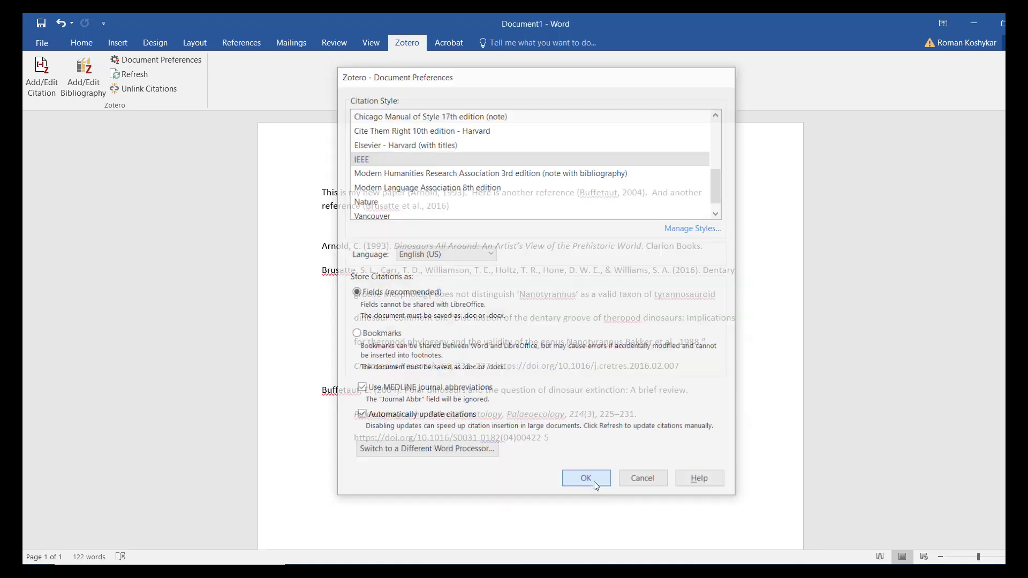
pyautogui.click(586, 478)
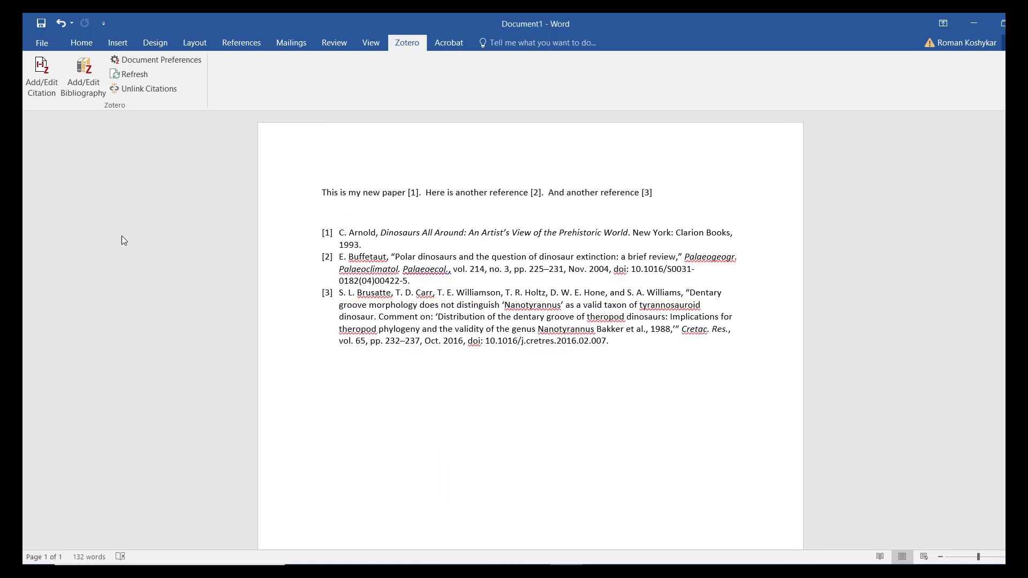
pyautogui.click(651, 192)
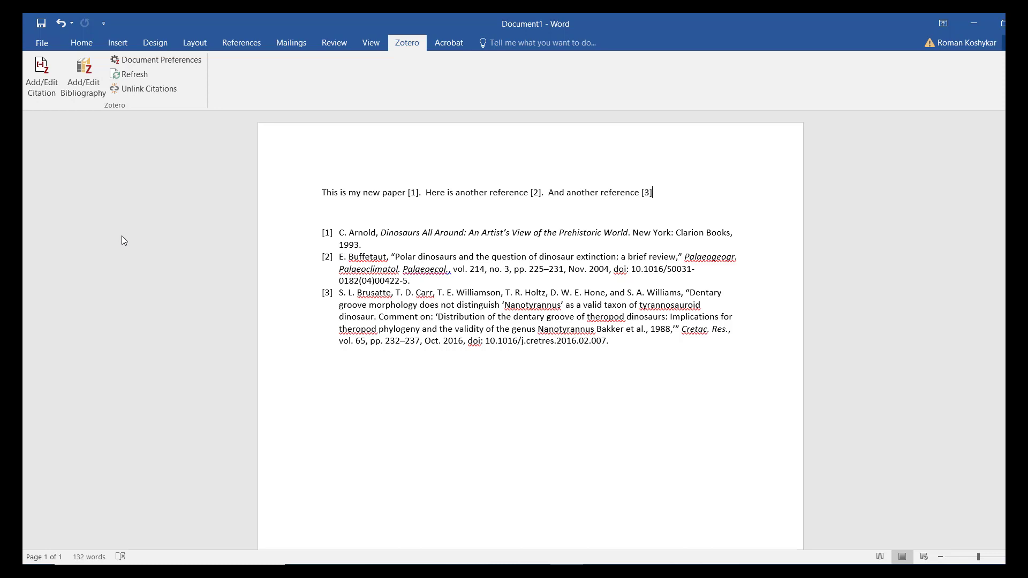
pyautogui.moveTo(156, 108)
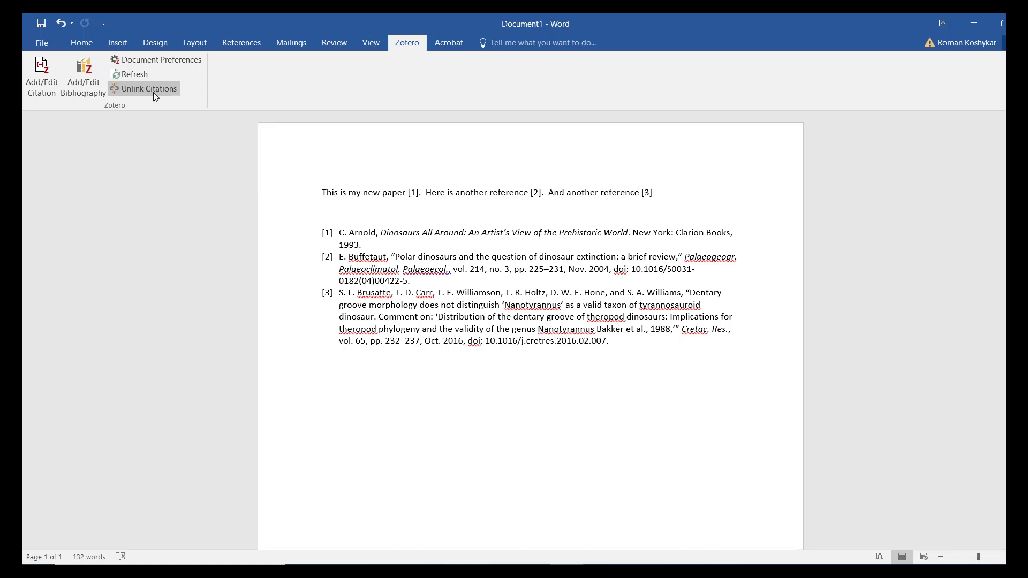
# - Unlink citations and bibliography from Zotero, confirming removal of field codes
pyautogui.click(149, 89)
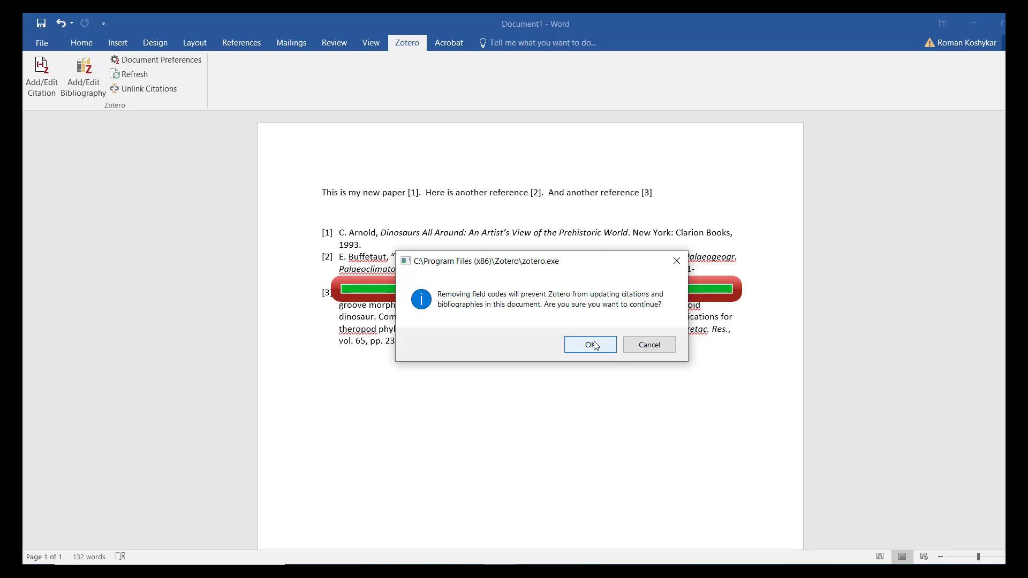
pyautogui.moveTo(739, 429)
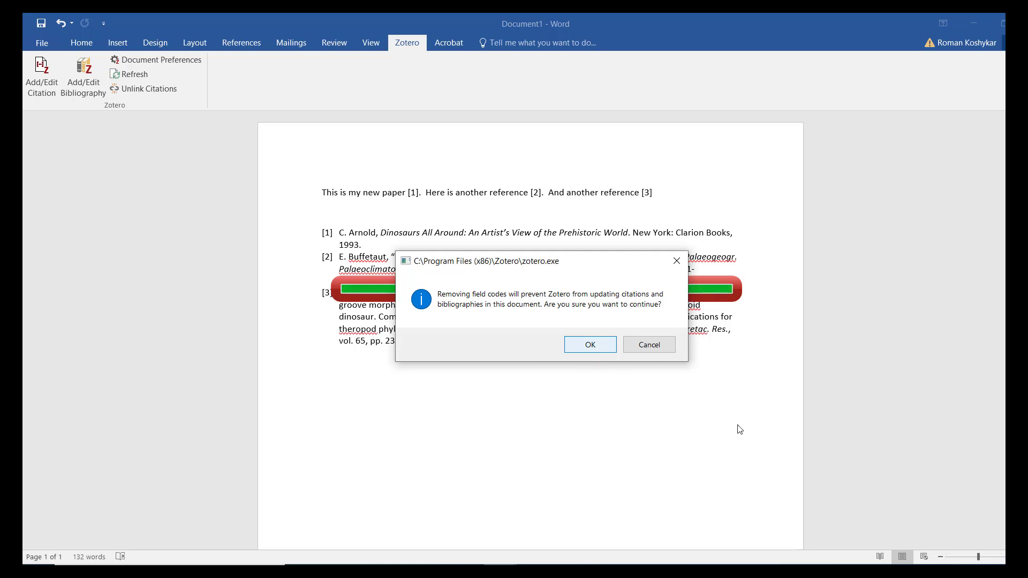
pyautogui.click(589, 344)
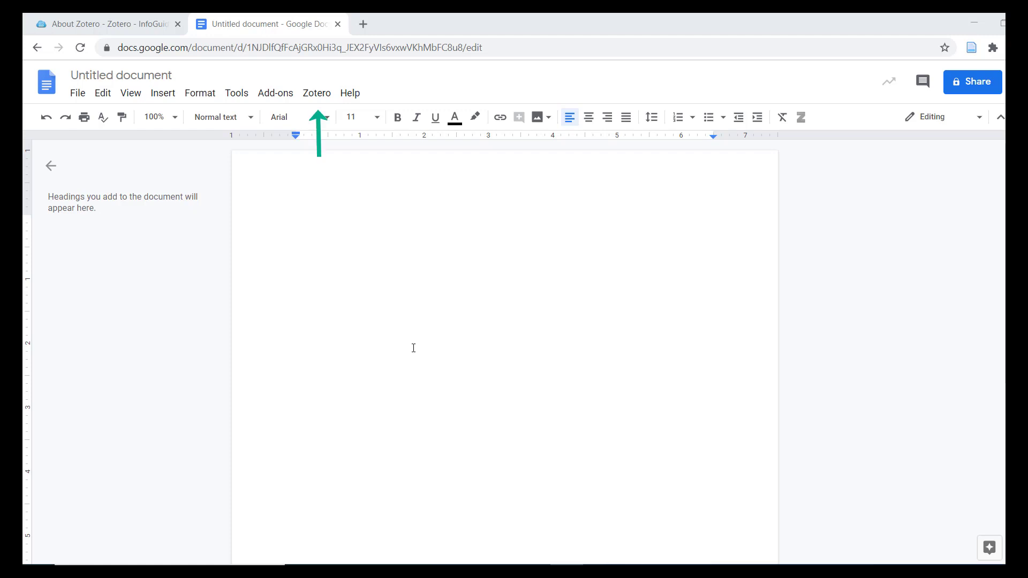
pyautogui.moveTo(398, 314)
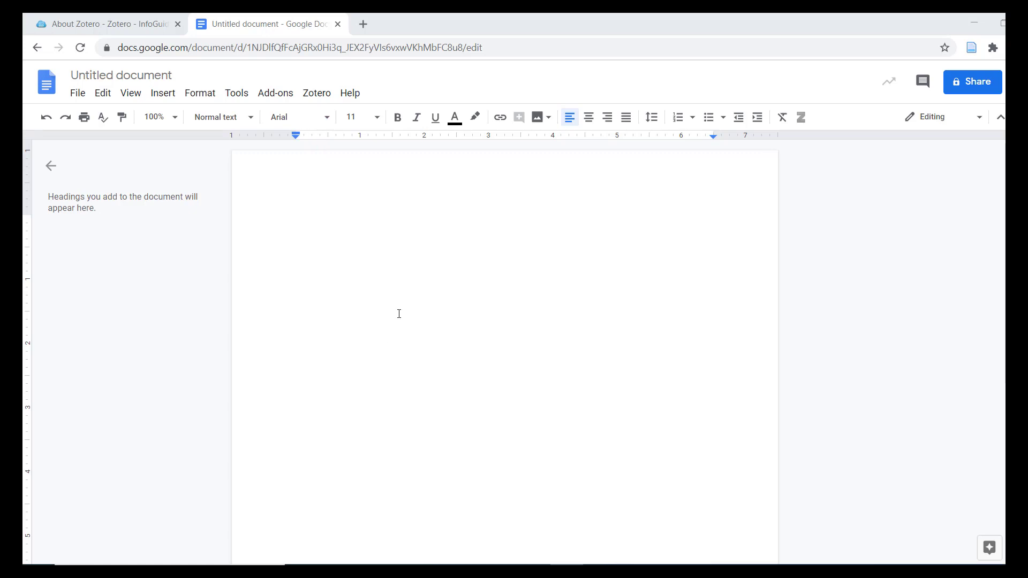
# - Bring up the blank Untitled Google Docs document with its Zotero menu
pyautogui.click(317, 93)
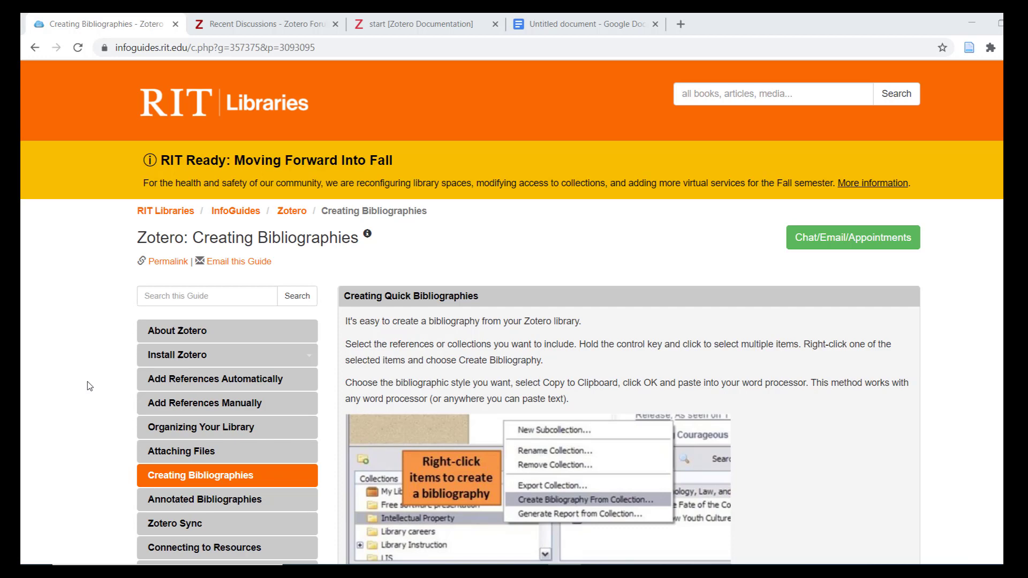
# - Scroll through the RIT Libraries guide's write-as-you-go and additional-styles sections
pyautogui.scroll(-3)
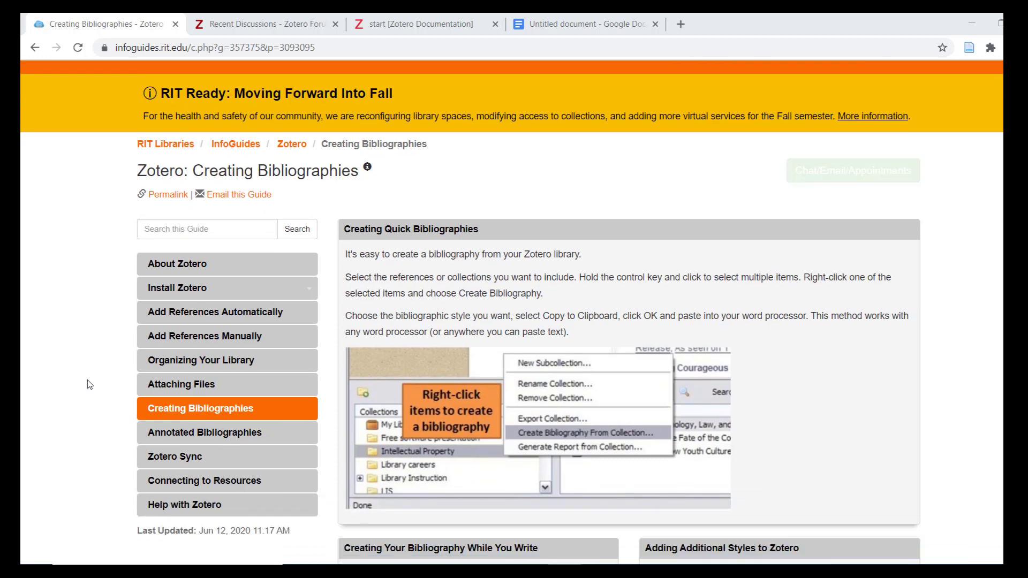
pyautogui.scroll(-3)
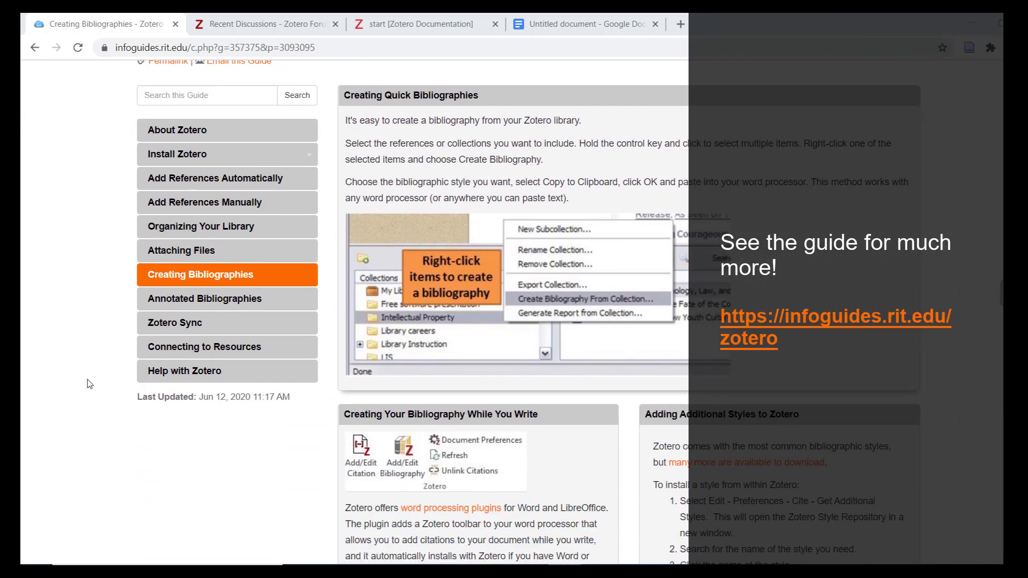
pyautogui.scroll(-3)
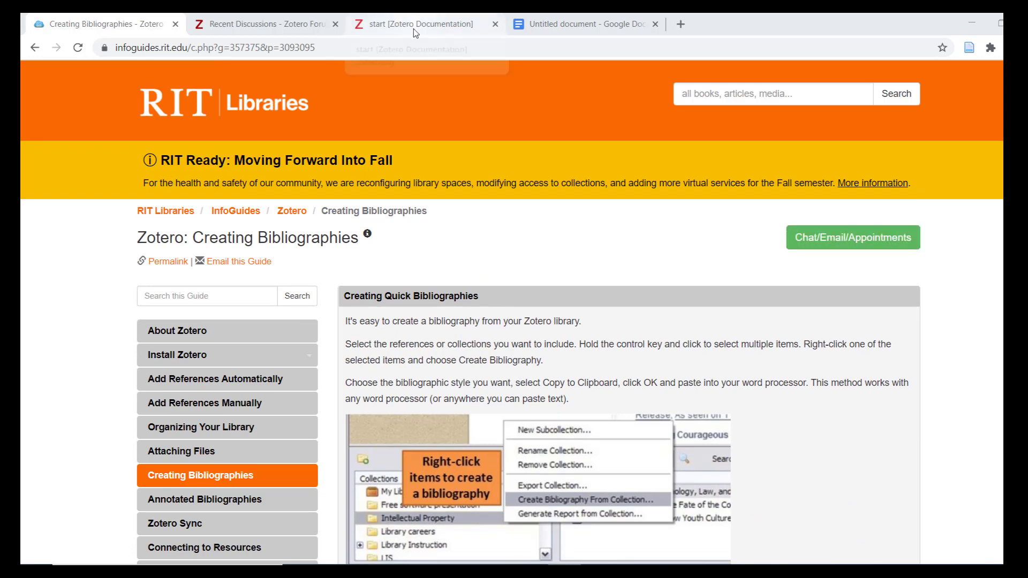
# - Scroll through zotero.org/support's quick links and usage topics, then move to the forums
pyautogui.click(413, 24)
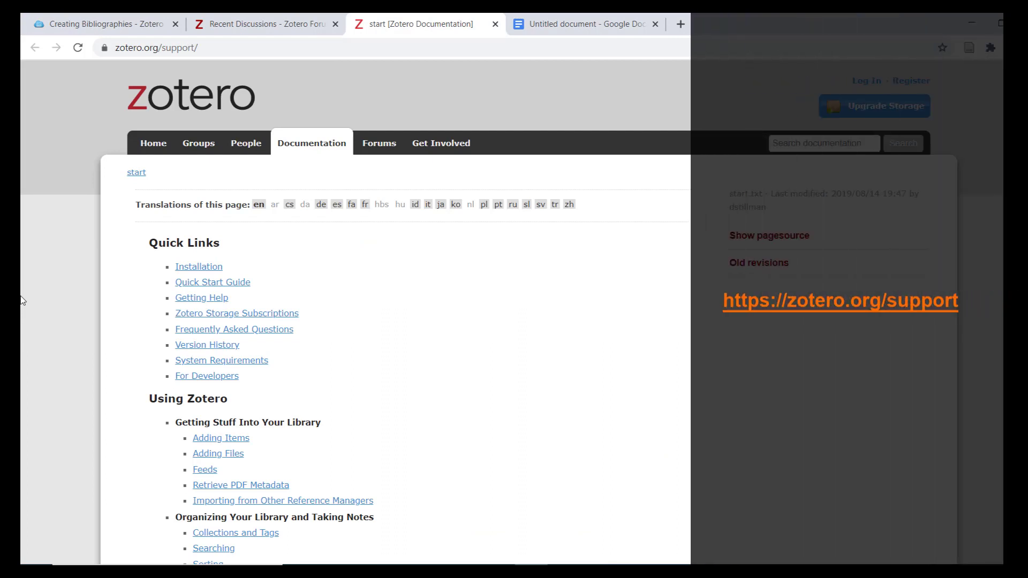
pyautogui.scroll(-3)
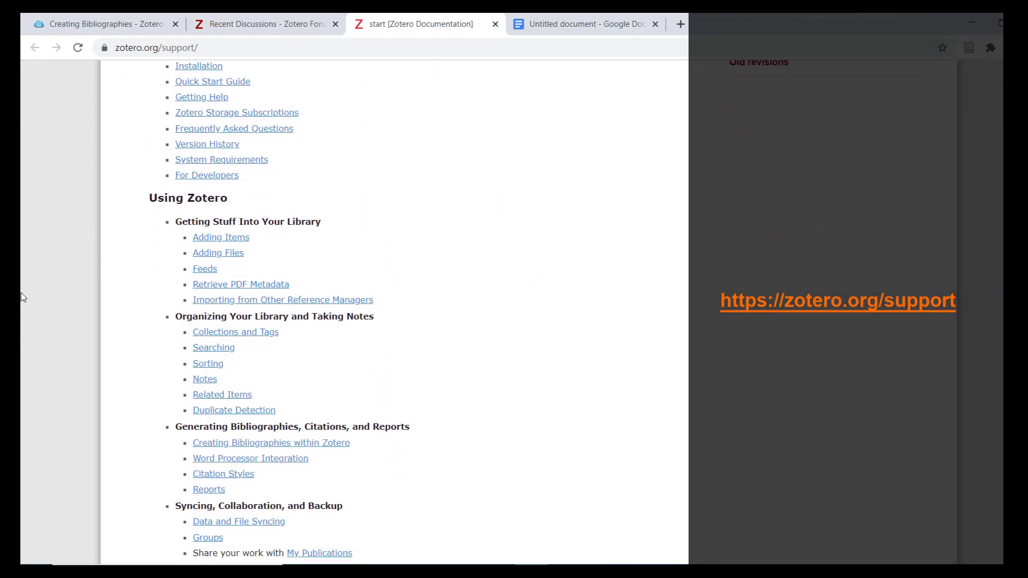
pyautogui.scroll(-3)
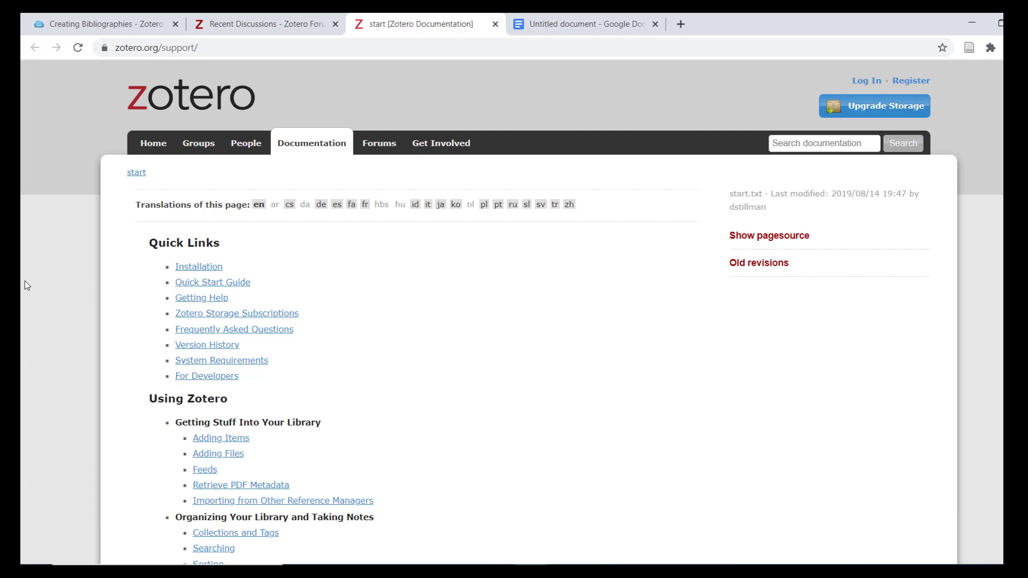
pyautogui.moveTo(203, 73)
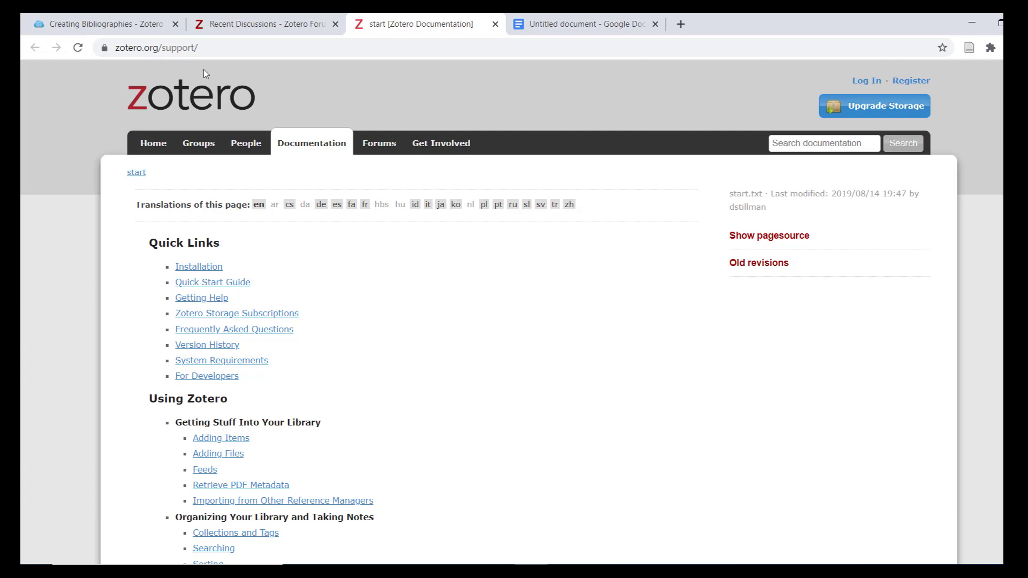
pyautogui.click(263, 25)
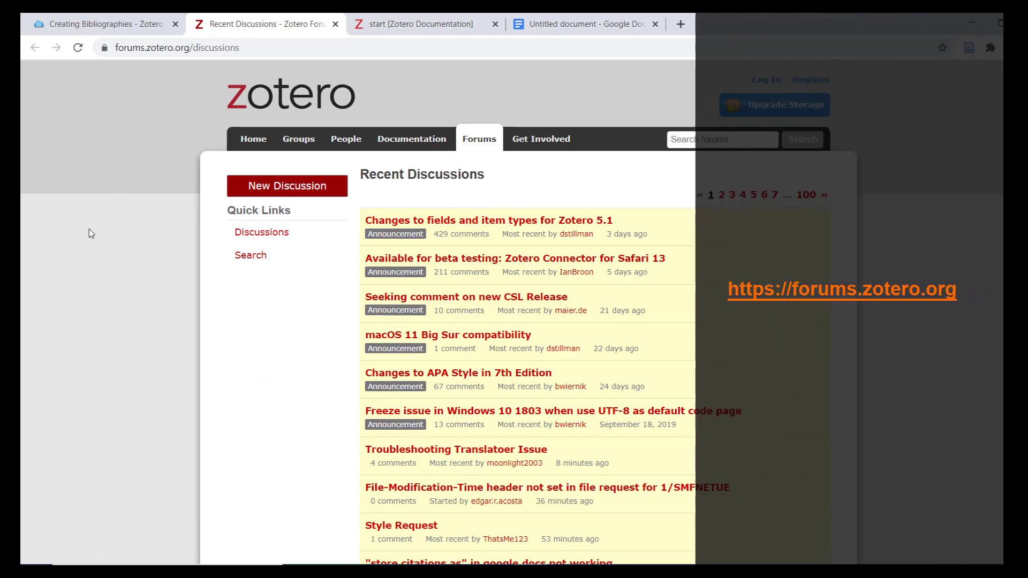
# - Scroll through the Zotero forums' Recent Discussions list
pyautogui.scroll(-3)
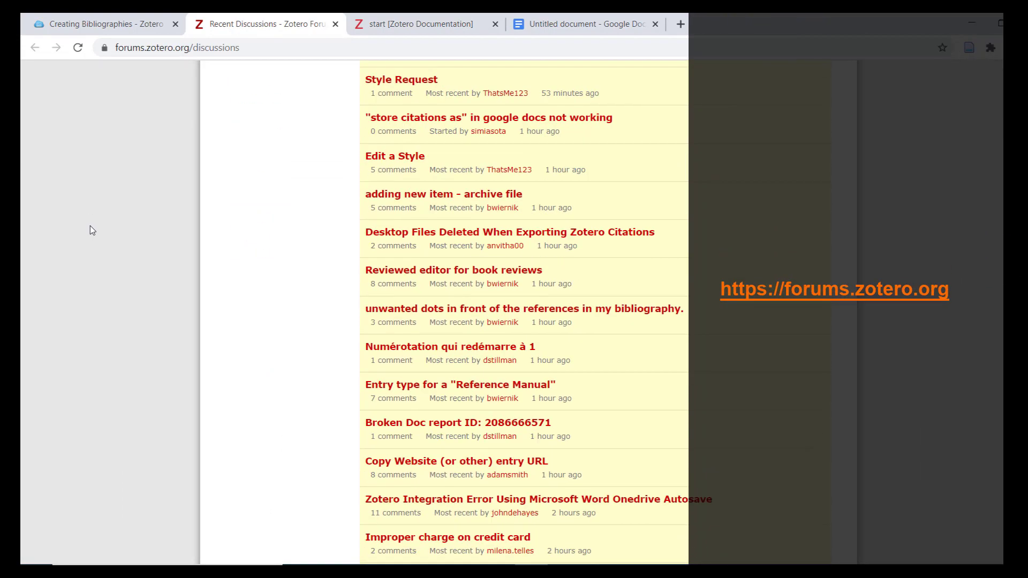
pyautogui.scroll(-3)
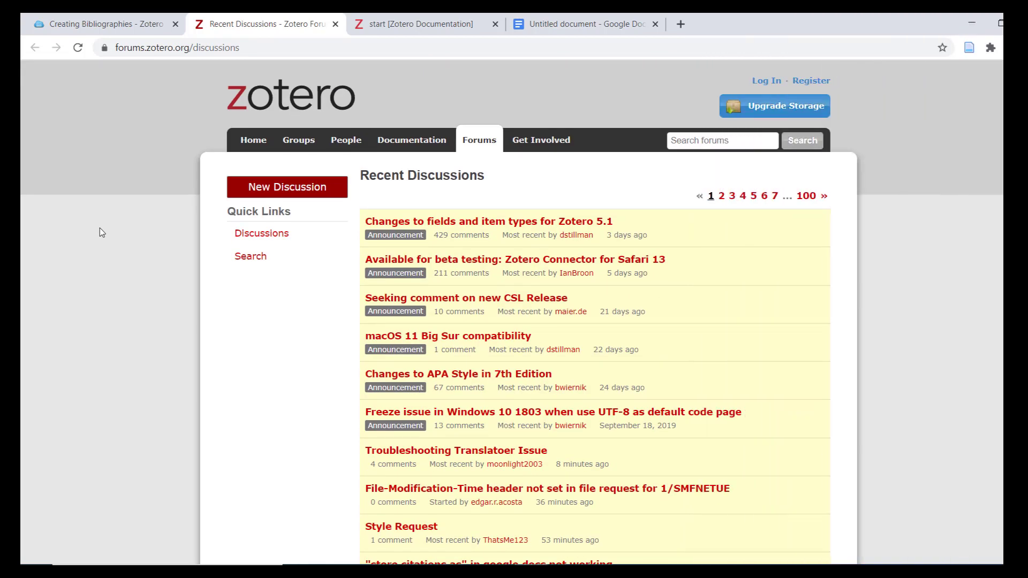
pyautogui.moveTo(266, 108)
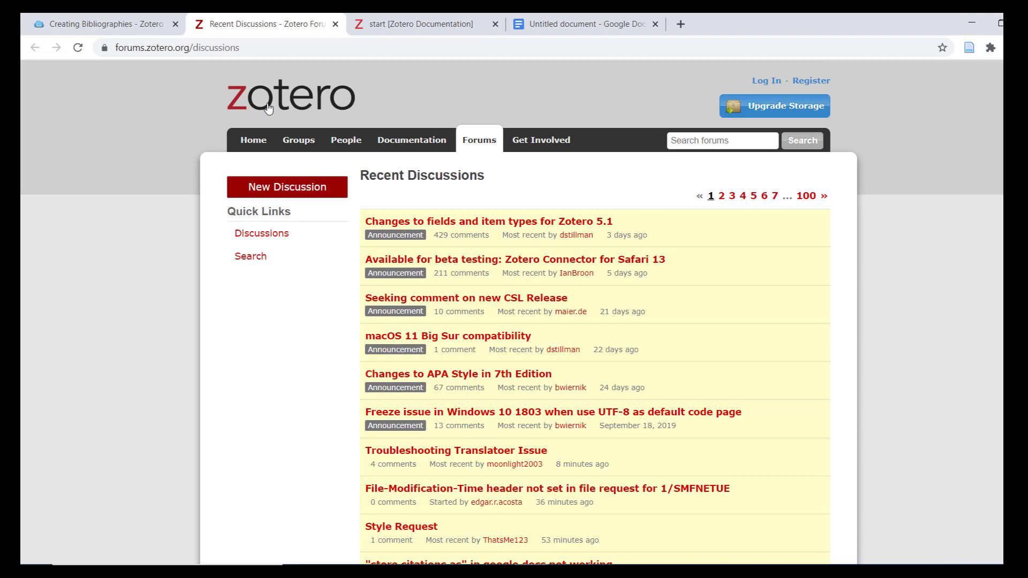